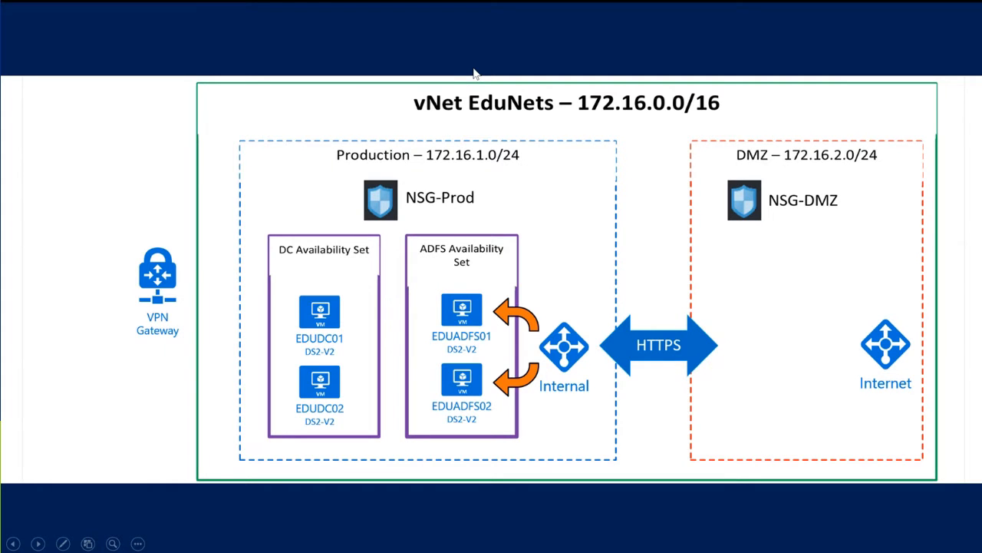
mouse_move(499, 263)
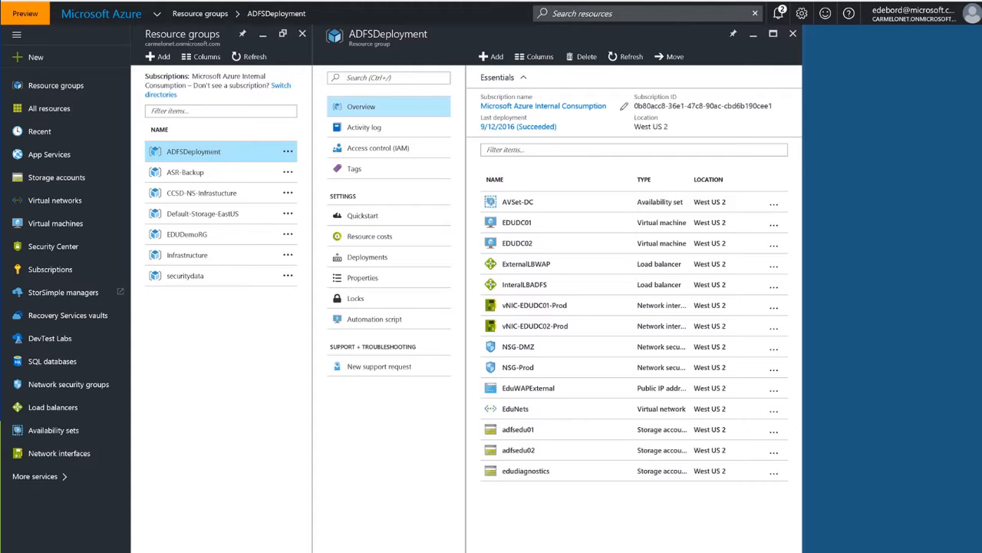
mouse_move(562, 228)
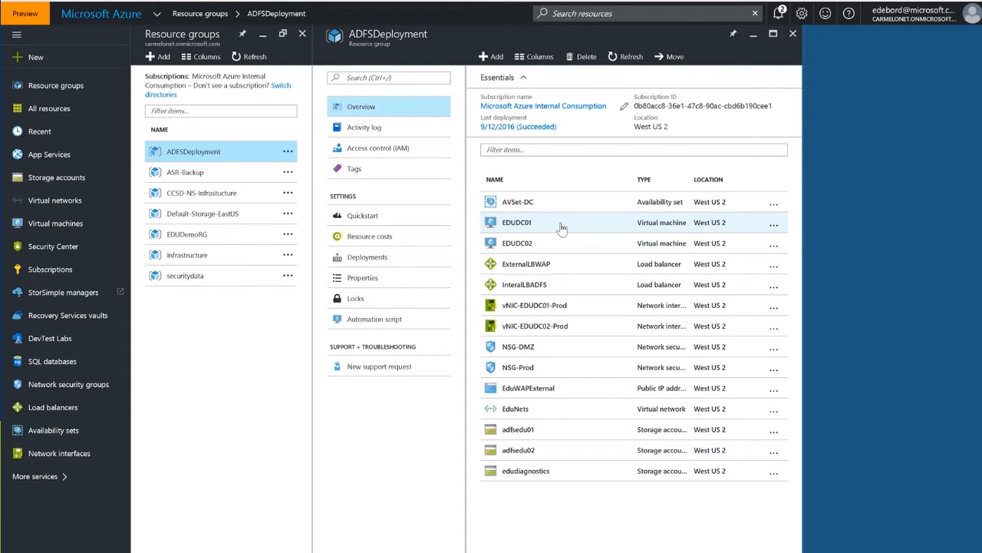
mouse_move(557, 245)
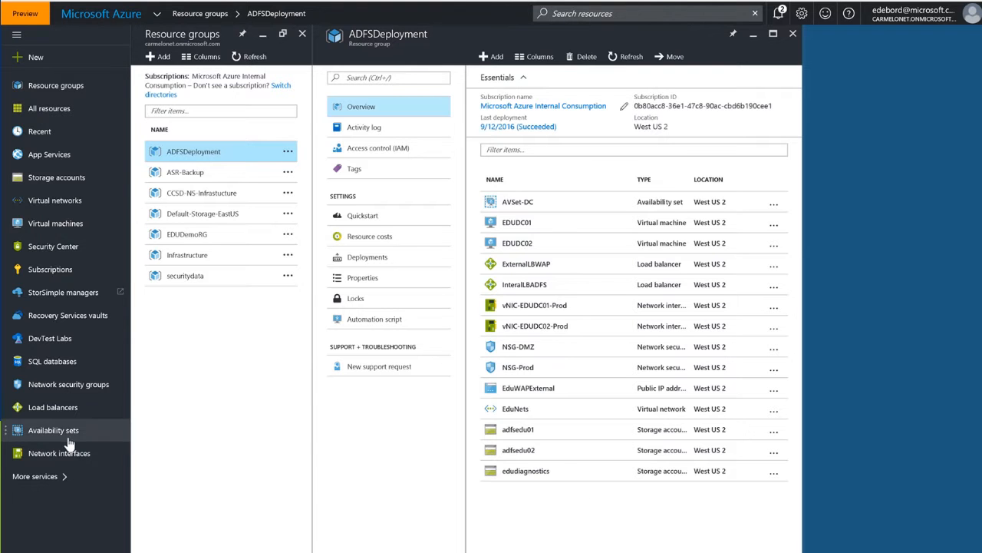
Start a new availability set named AVSet-ADFS with fault and update domains reduced to 2.
left_click(53, 430)
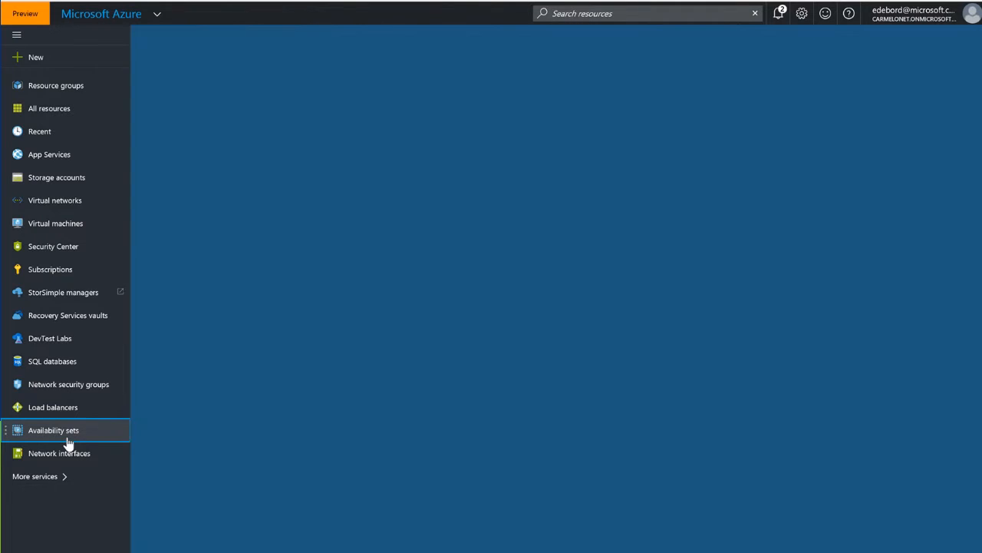
left_click(53, 430)
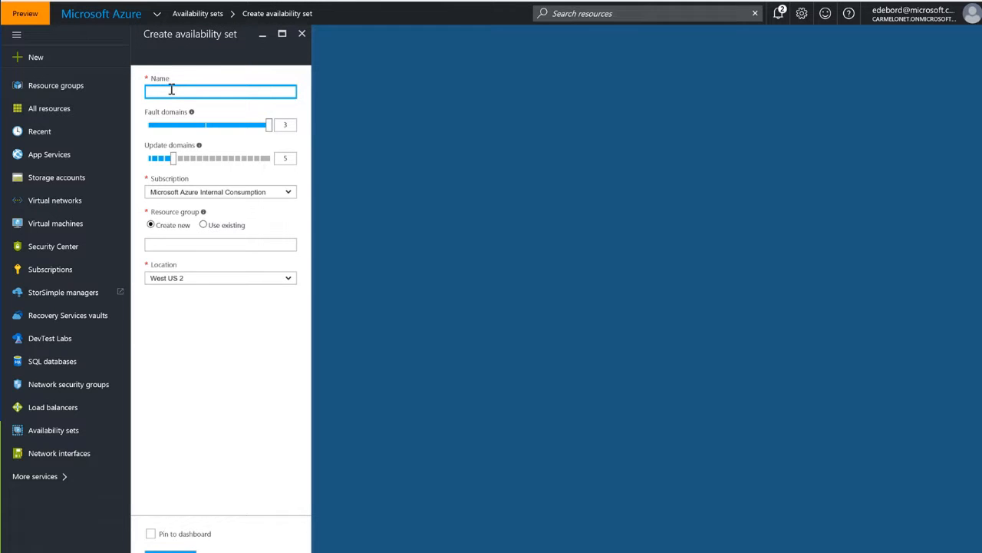
type("AD")
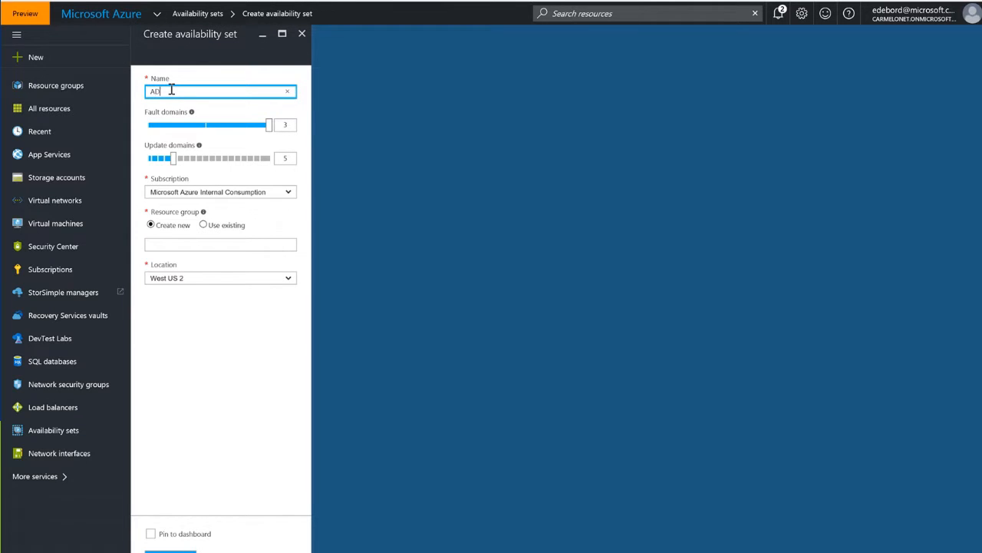
type("VSet-ADFS")
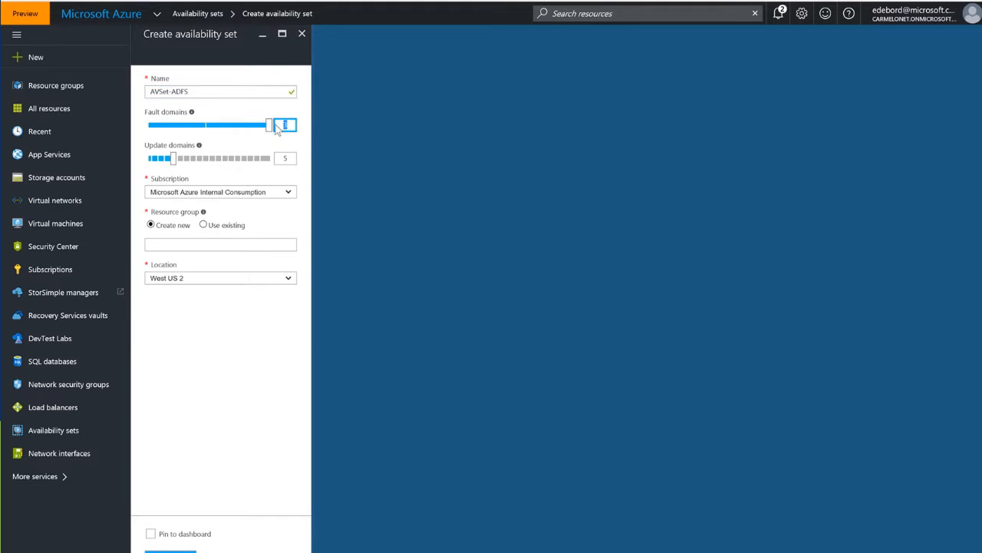
left_click_drag(268, 125, 207, 124)
type("2")
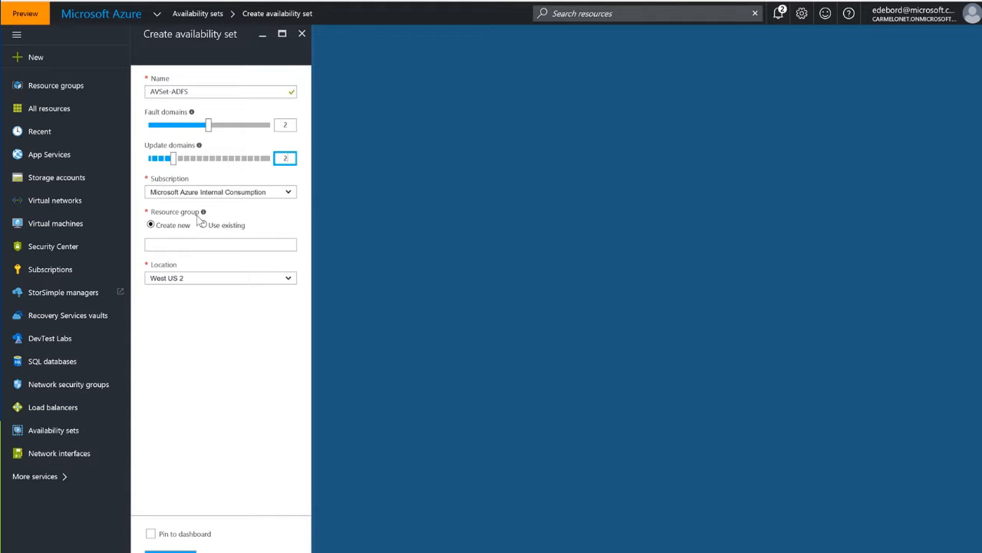
Assign the existing ADFSDeployment resource group and submit the AVSet-ADFS availability set.
left_click(202, 224)
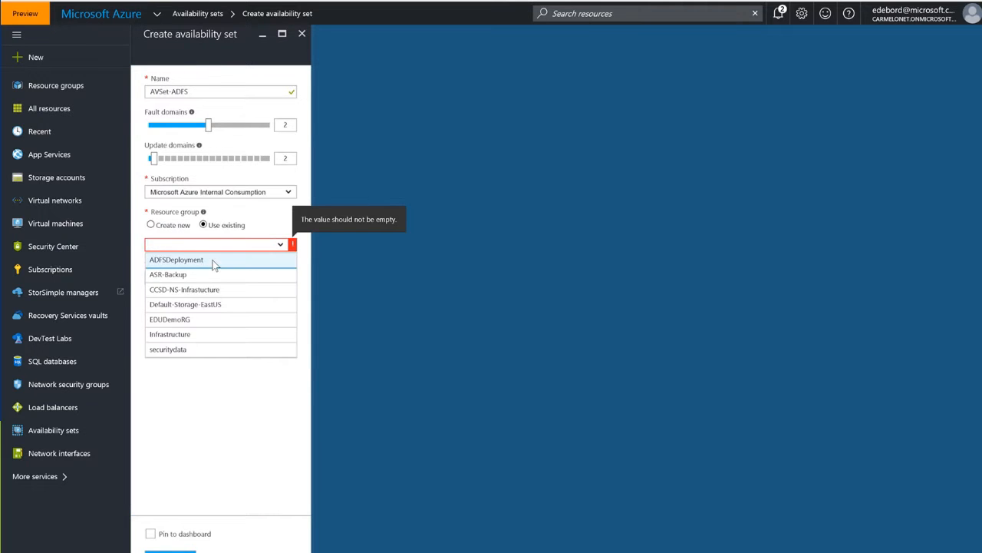
left_click(175, 259)
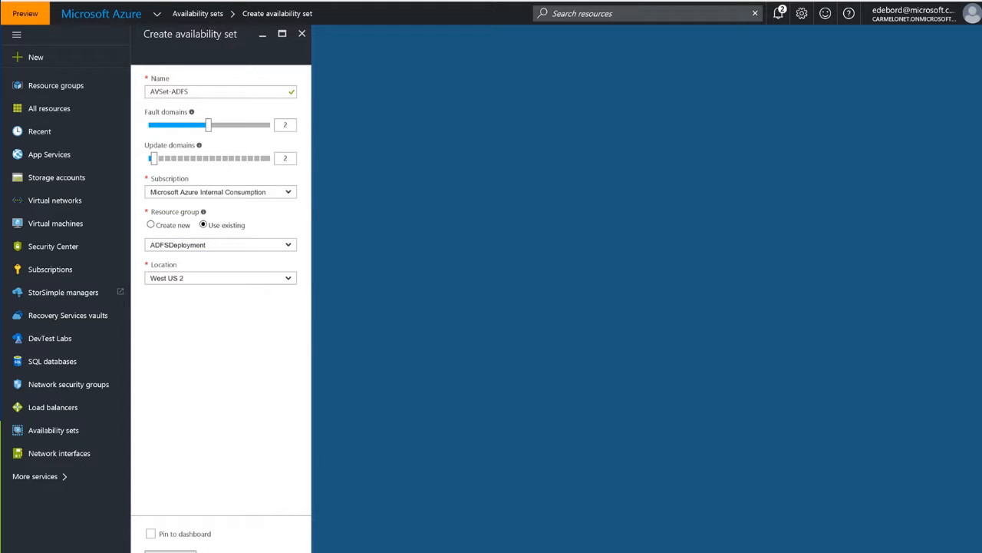
left_click(170, 549)
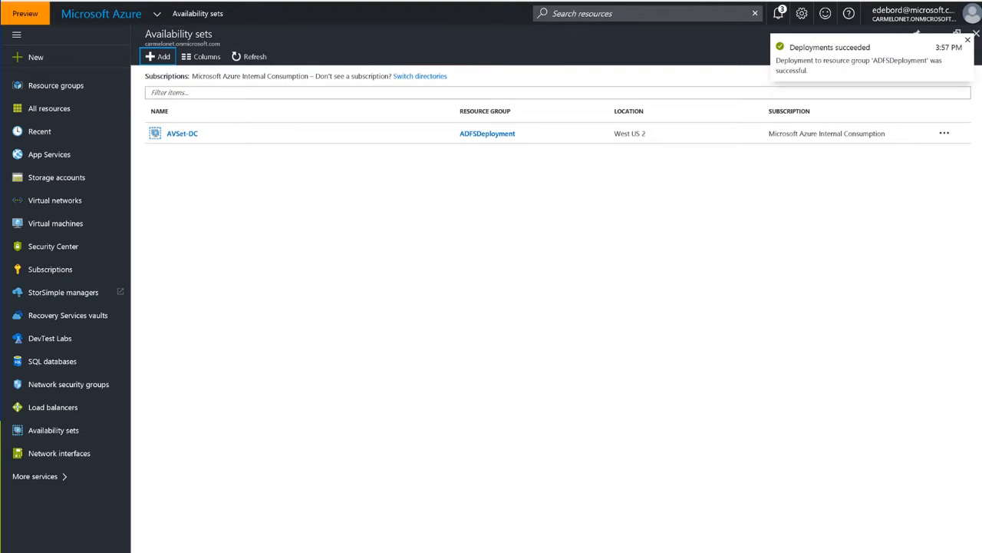
Begin a new virtual machine from the Windows Server 2012 R2 Datacenter image.
left_click(968, 39)
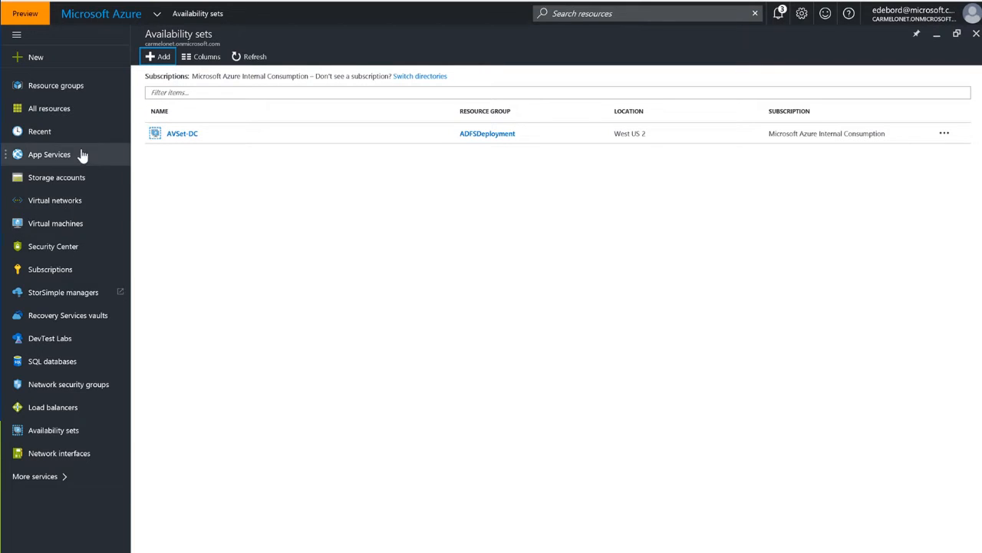
mouse_move(55, 223)
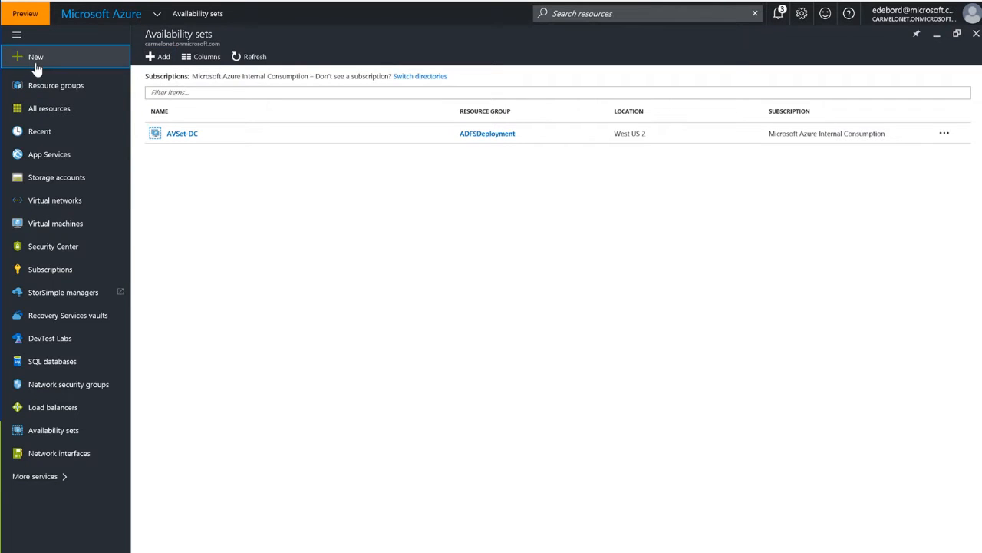
left_click(35, 56)
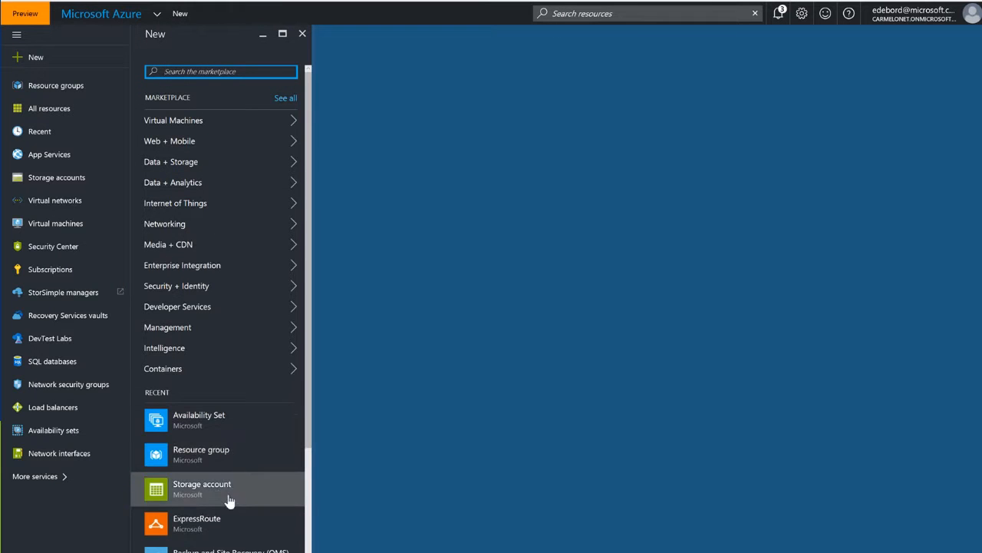
mouse_move(214, 129)
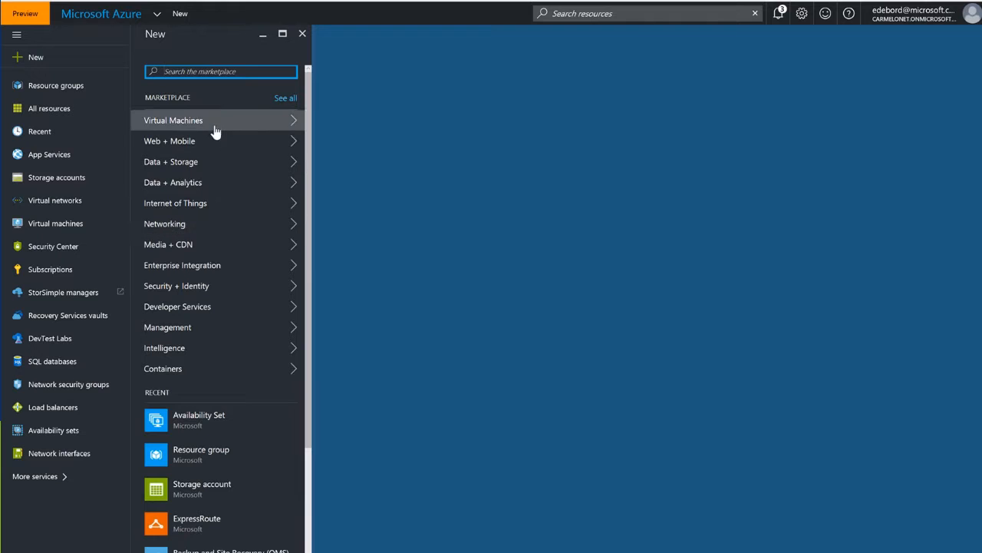
left_click(173, 120)
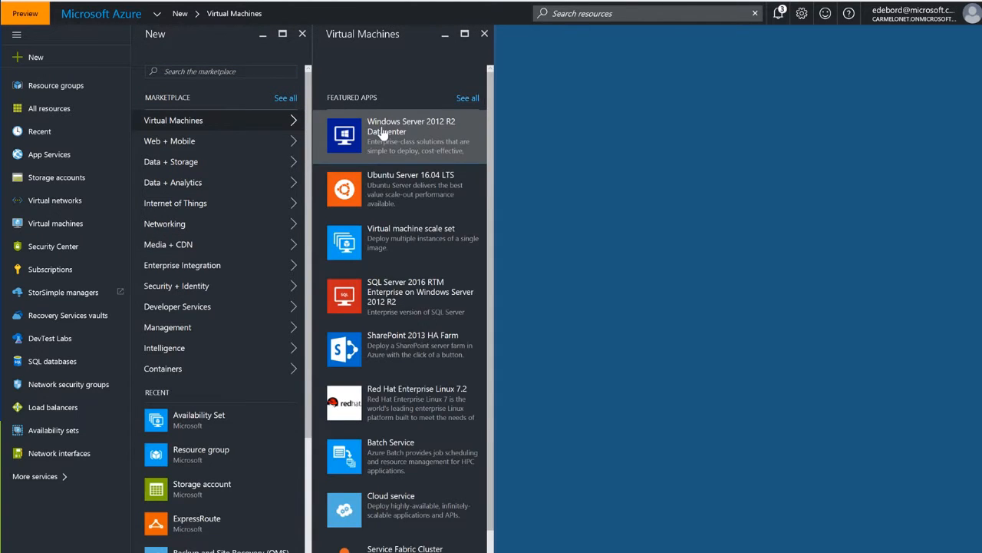
left_click(410, 135)
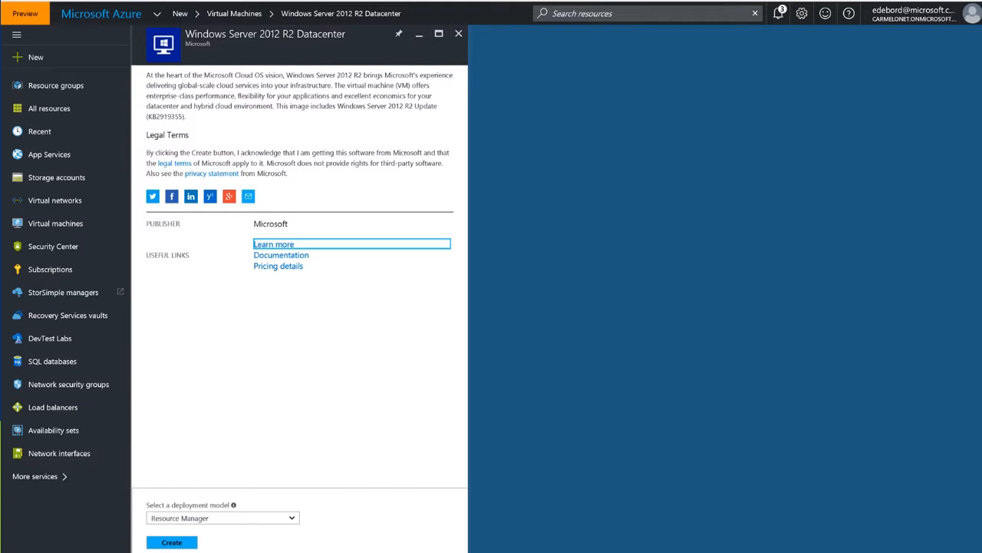
left_click(172, 542)
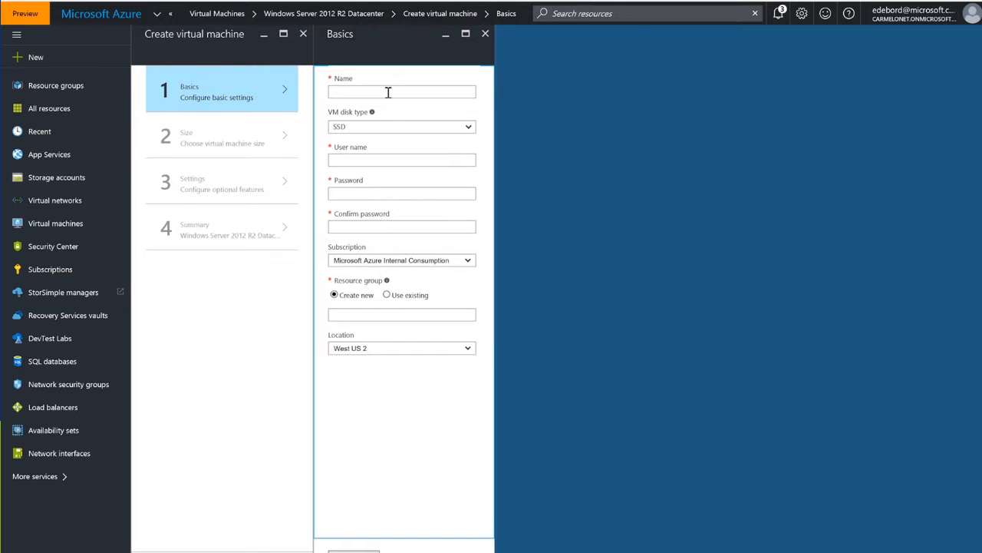
Name the VM EDUADFS01 and enter admin user eduadmin with a password.
left_click(402, 91)
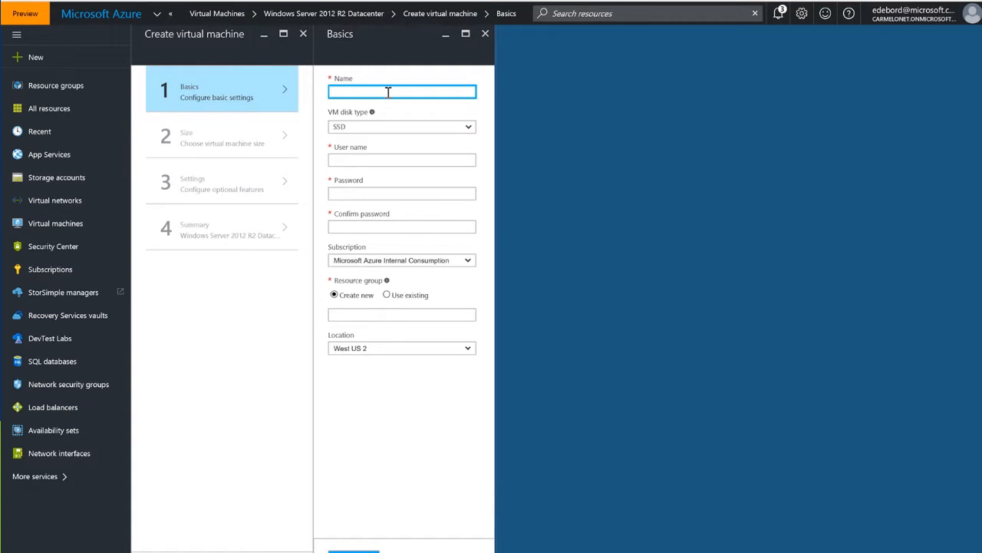
type("EDUADFS01")
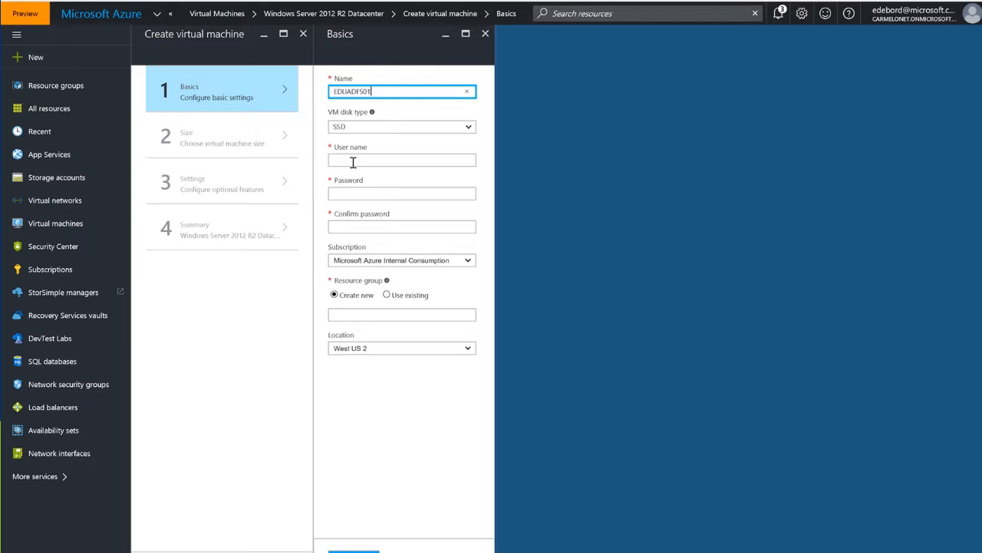
left_click(401, 160)
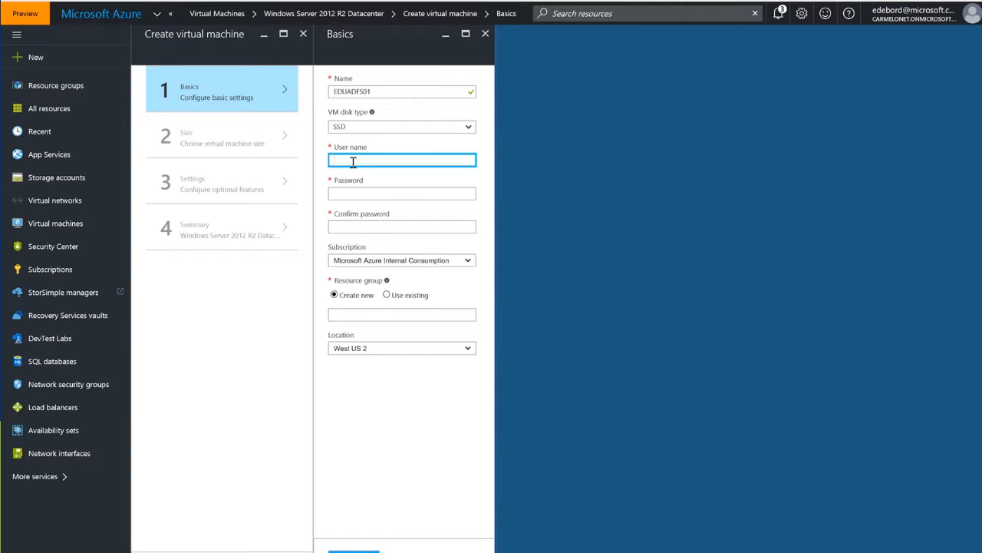
type("eduadmin")
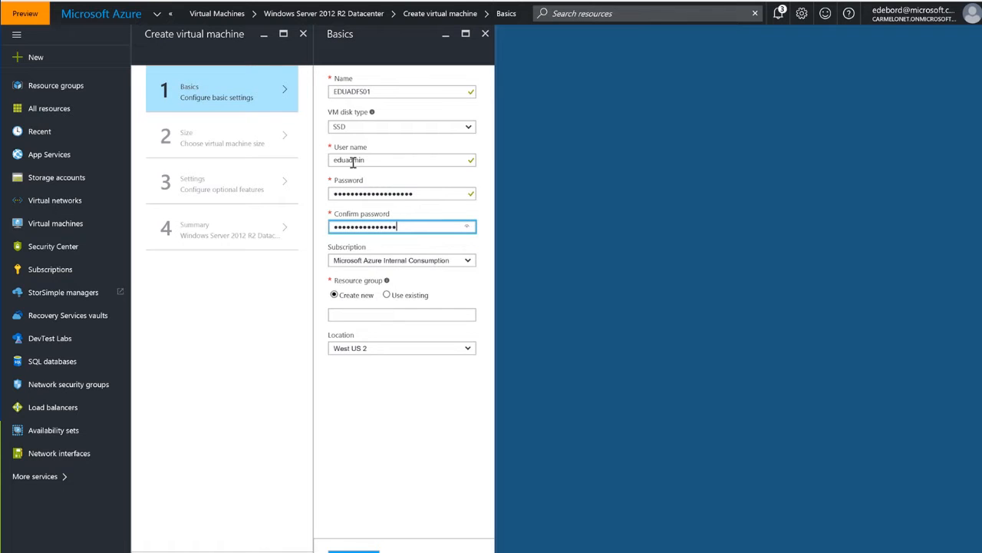
left_click(402, 260)
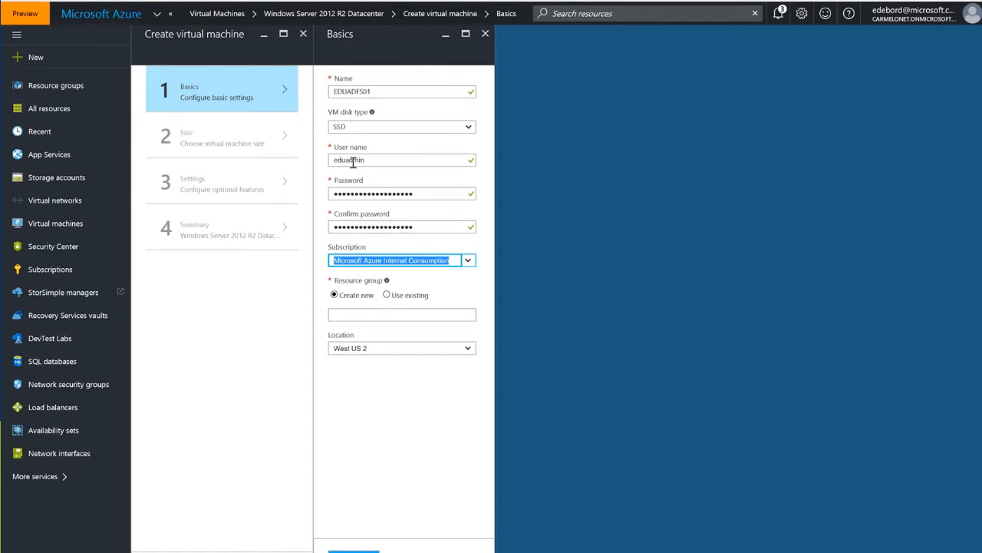
Use the existing ADFSDeployment resource group and confirm the VM basics.
left_click(387, 294)
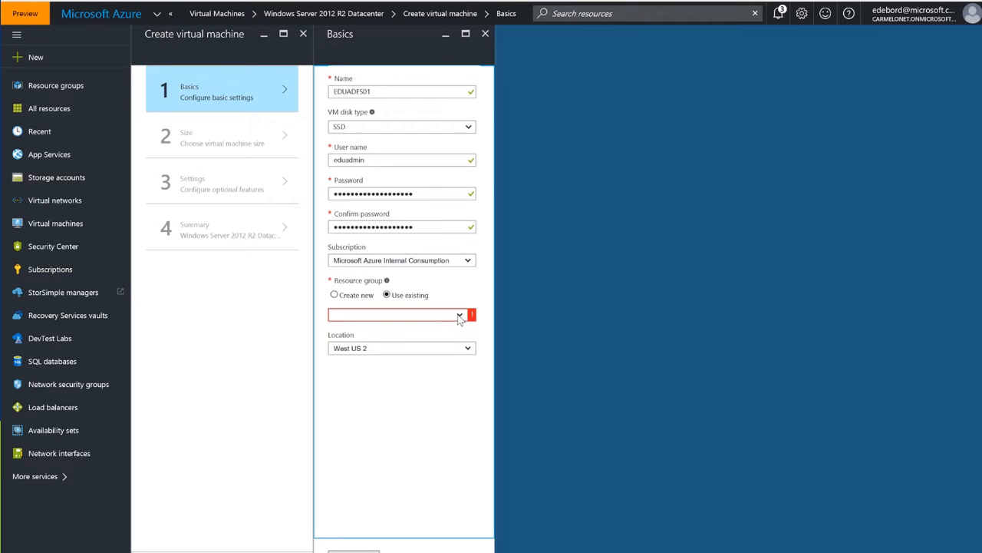
left_click(401, 315)
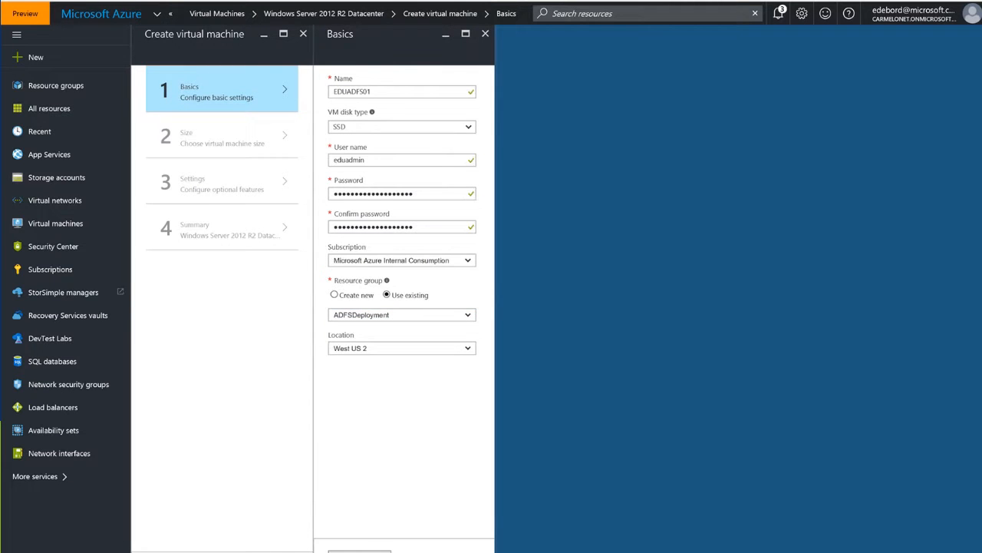
left_click(359, 549)
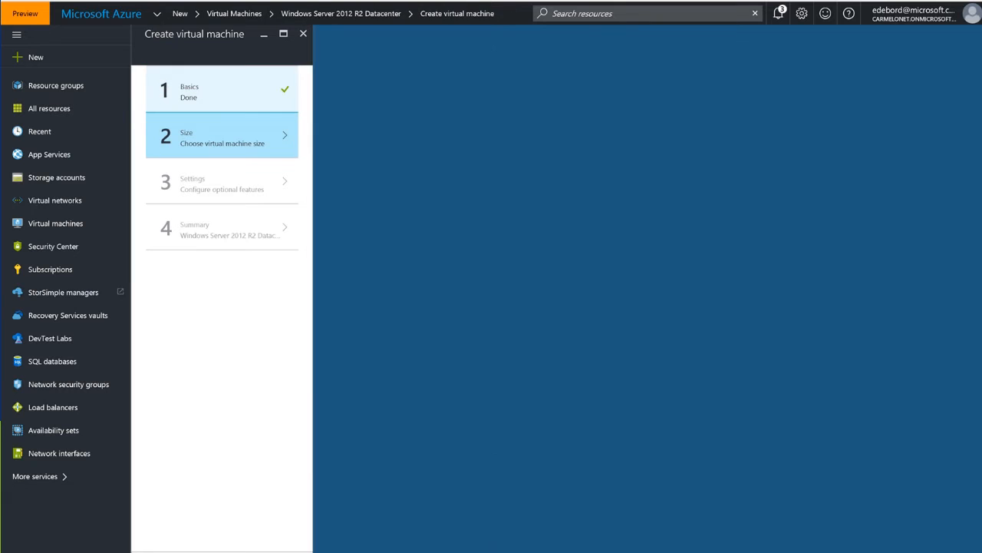
Choose the DS2_V2 Standard size for the virtual machine.
left_click(222, 138)
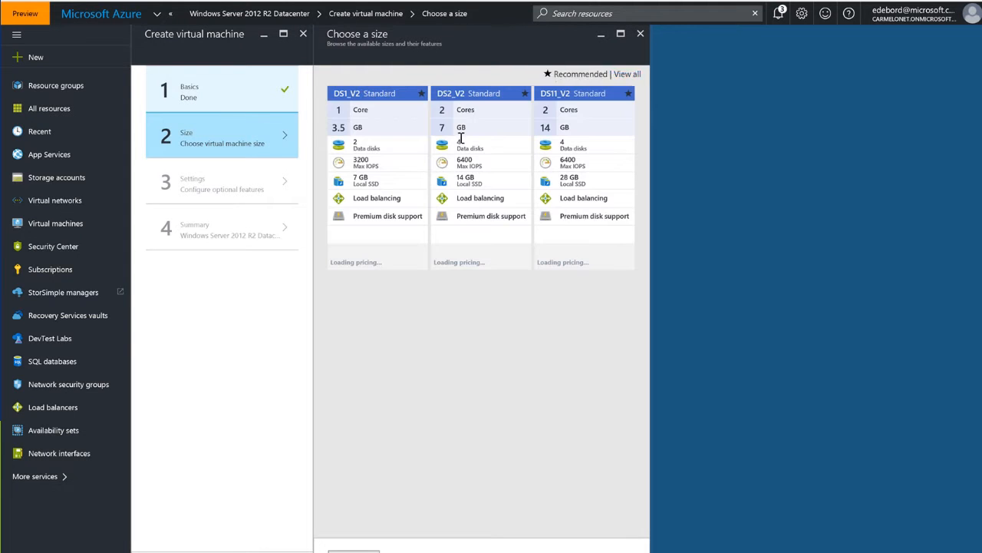
left_click(480, 93)
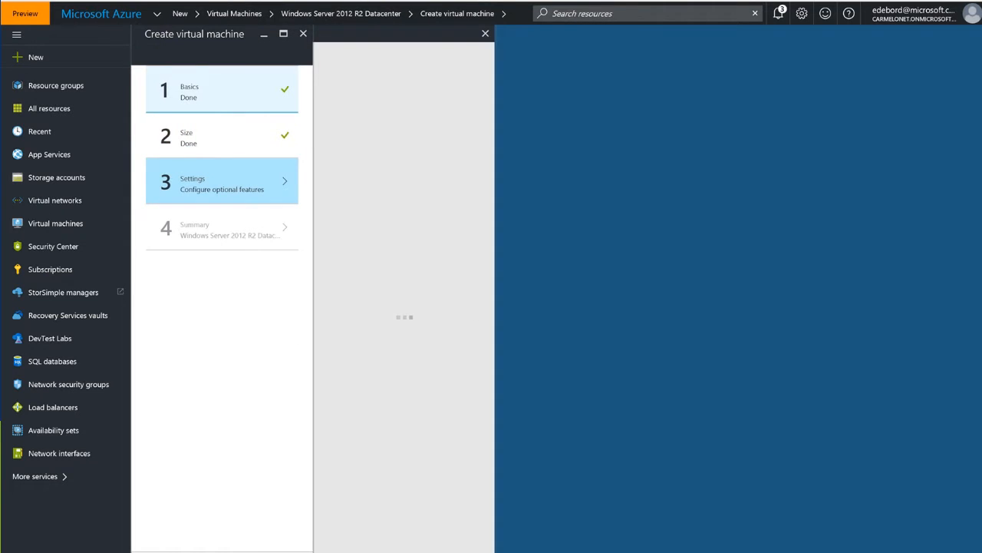
In optional settings, set the VM's public IP address and network security group both to None.
left_click(222, 183)
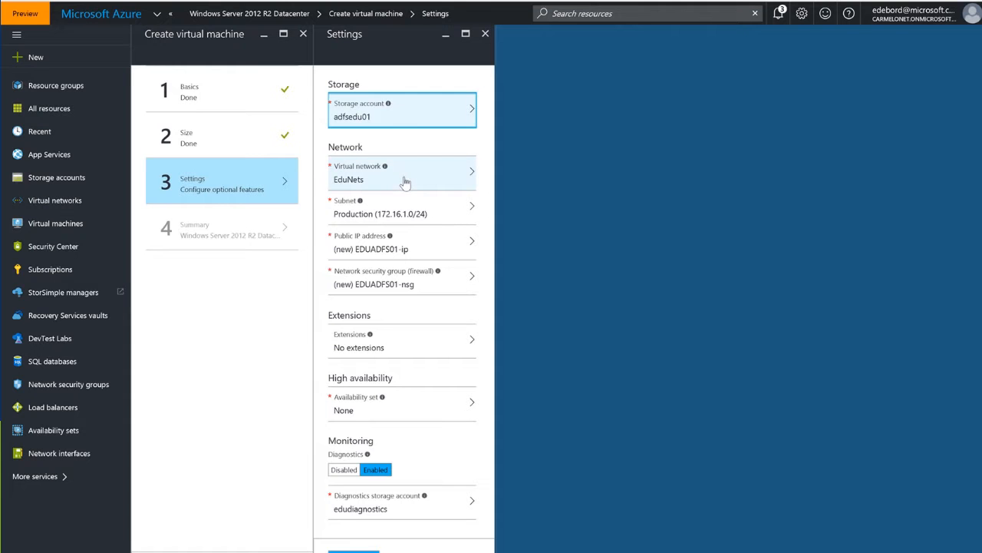
mouse_move(387, 193)
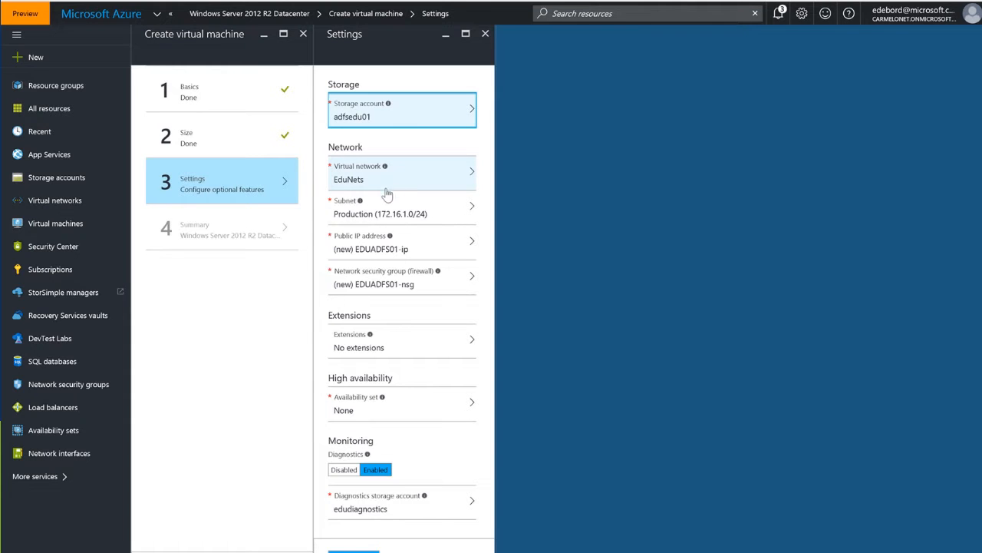
mouse_move(376, 240)
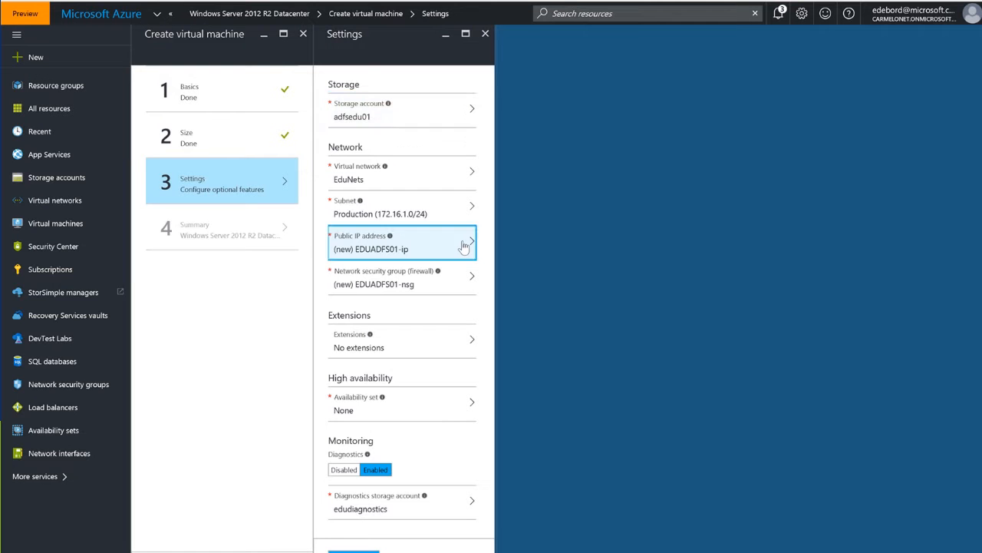
left_click(401, 242)
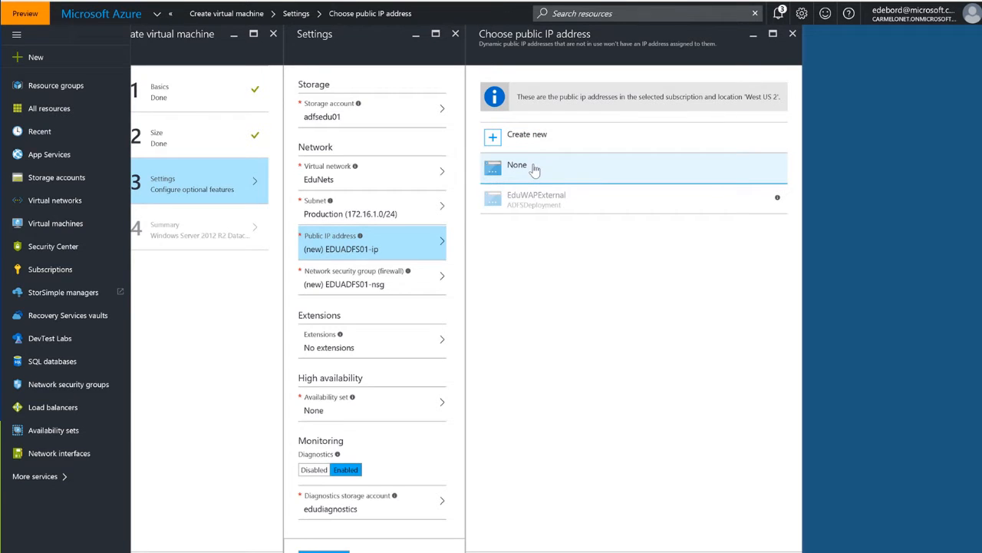
left_click(516, 164)
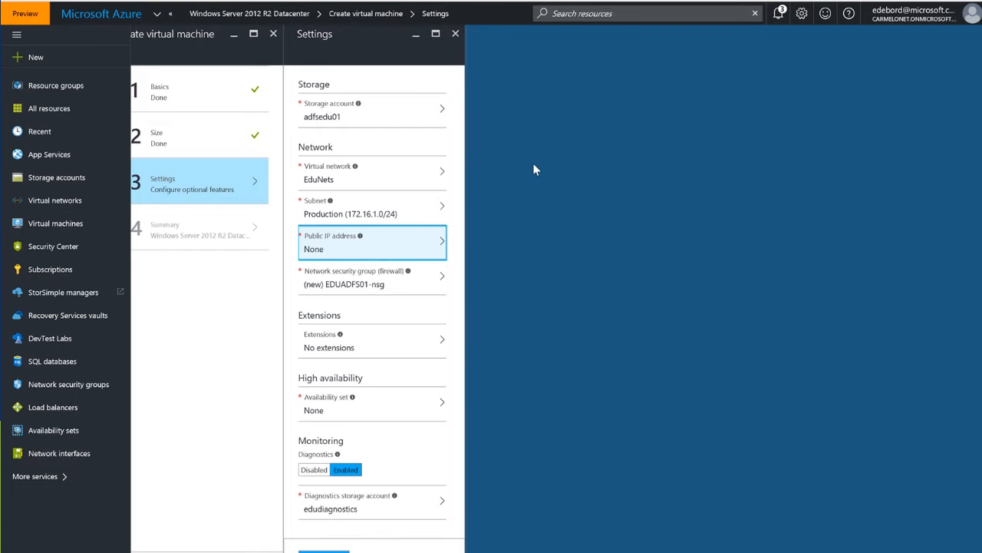
mouse_move(392, 284)
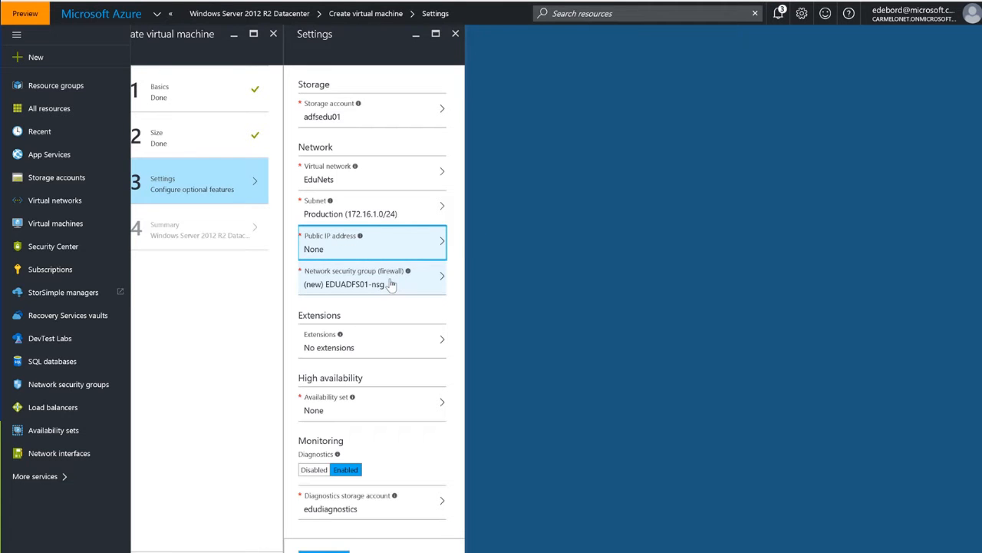
left_click(372, 277)
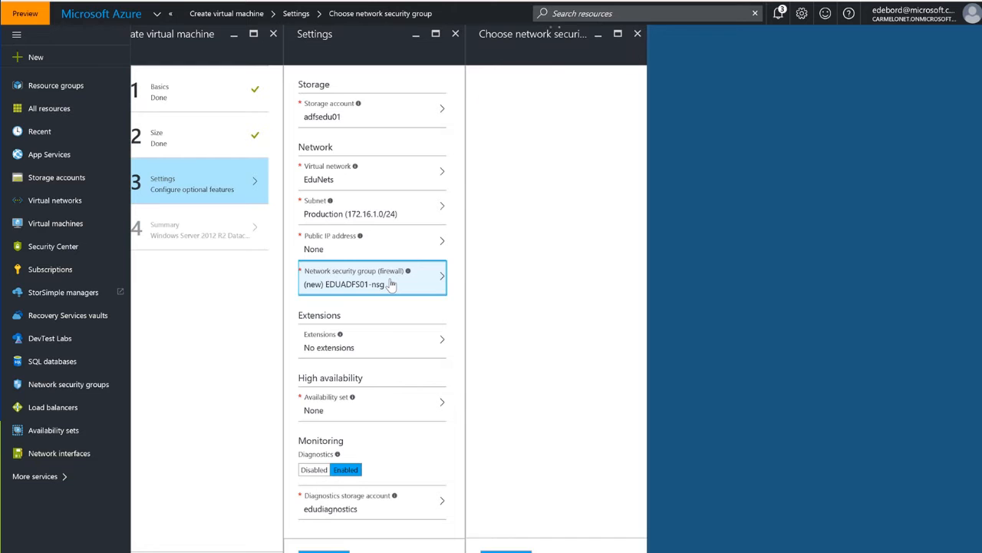
left_click(371, 277)
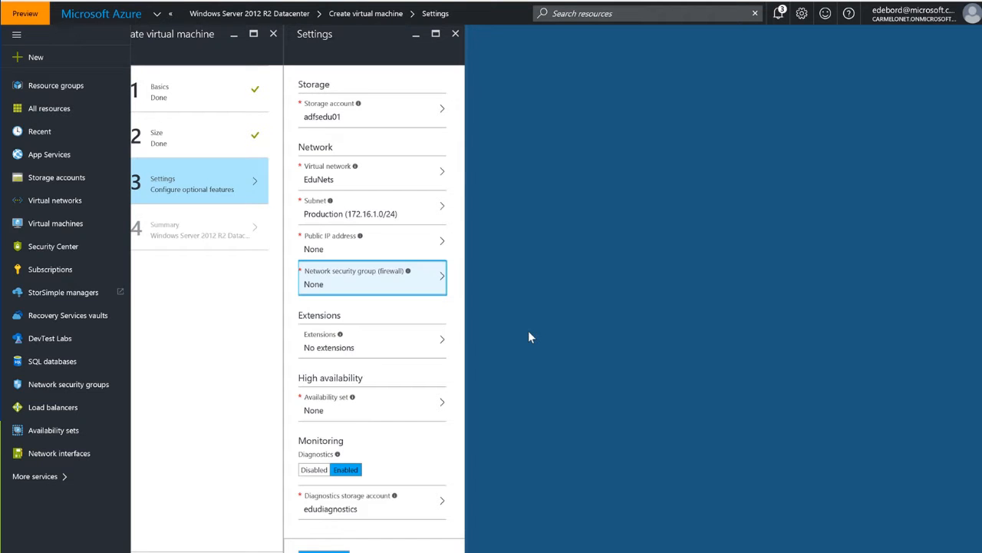
mouse_move(451, 363)
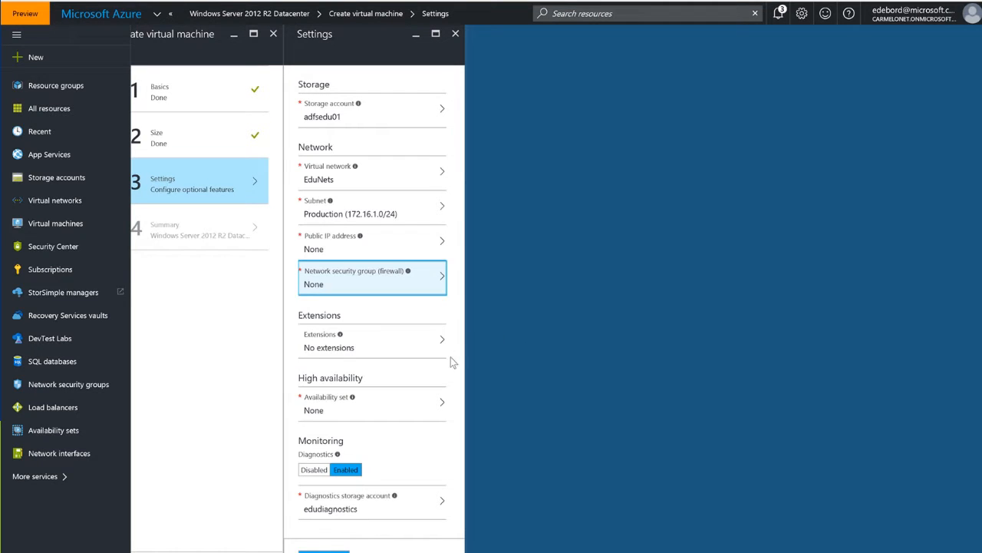
mouse_move(410, 341)
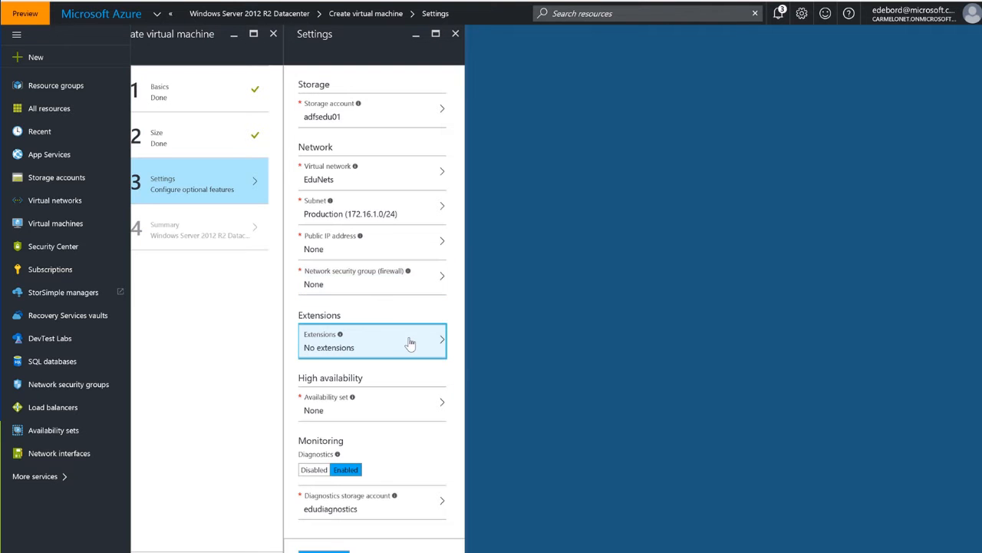
left_click(371, 340)
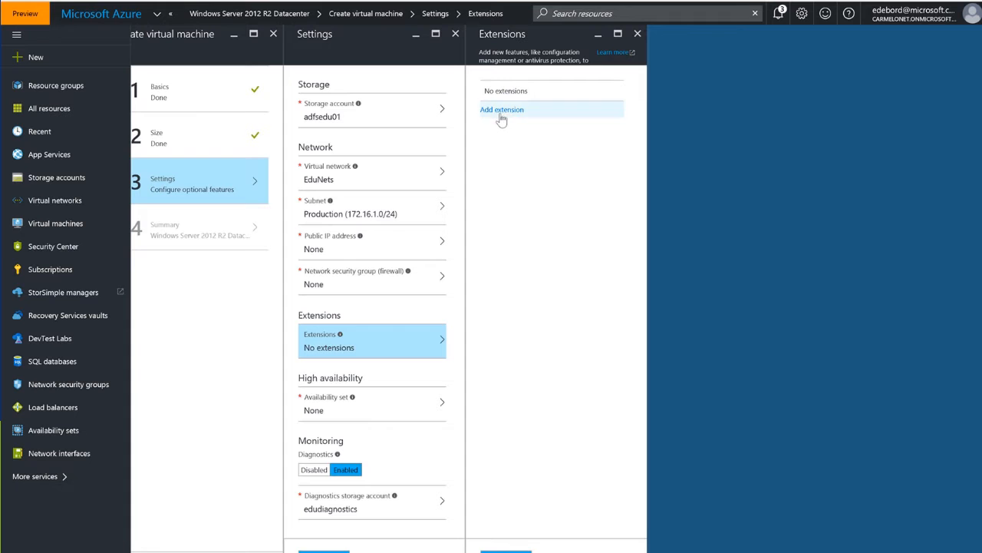
left_click(501, 109)
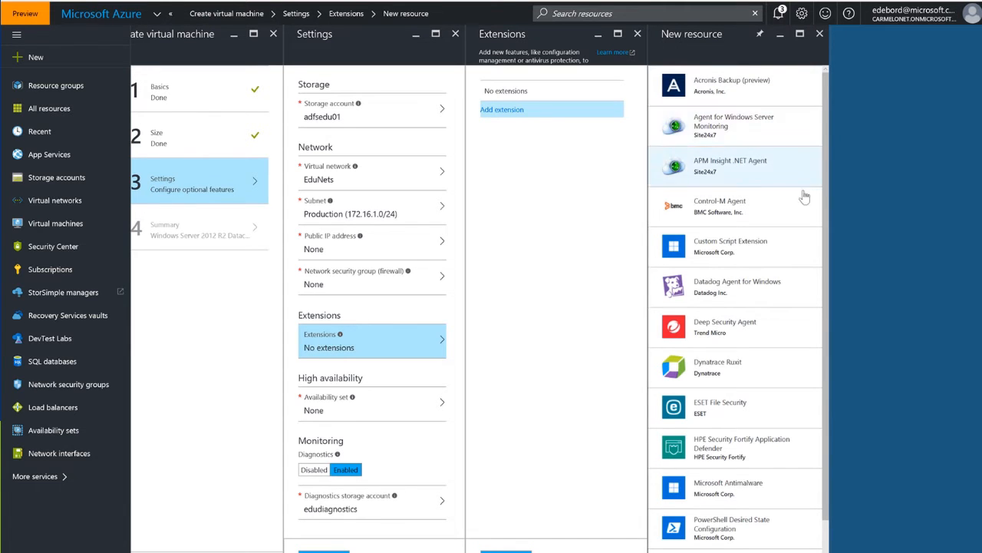
mouse_move(826, 341)
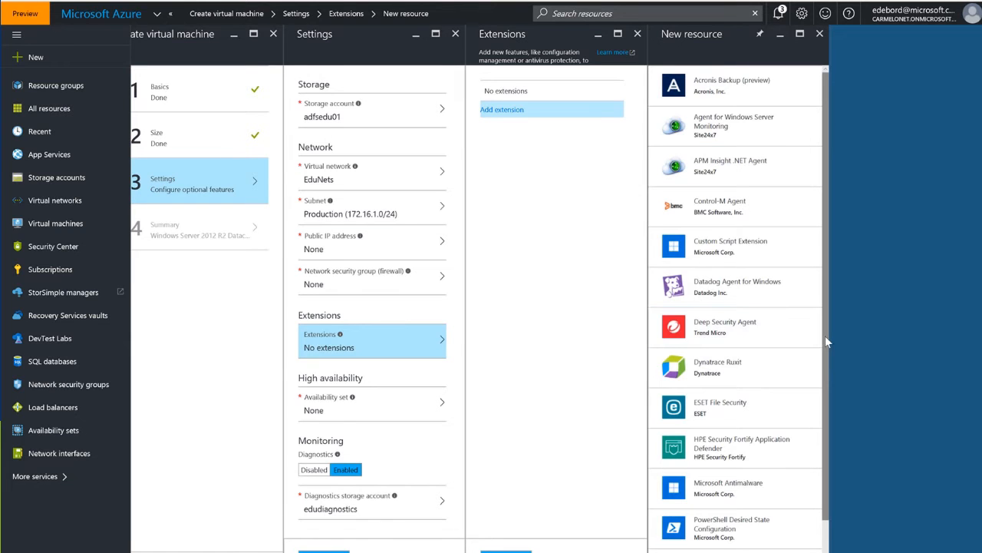
scroll("down", 3)
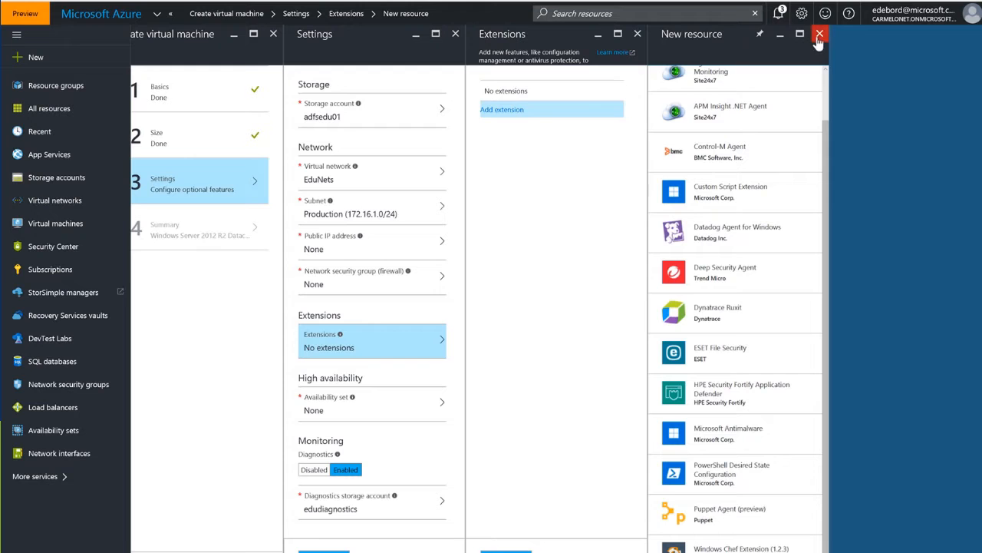
left_click(820, 34)
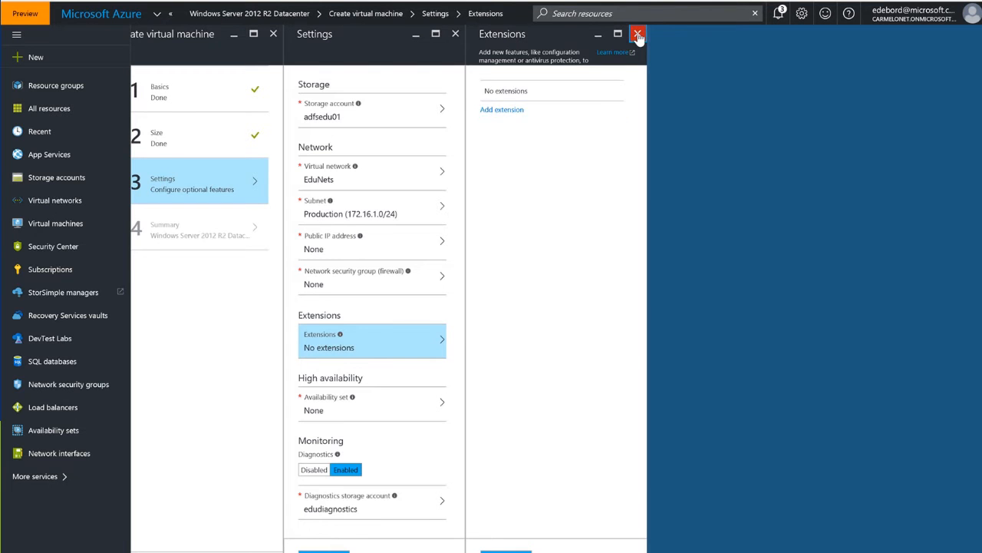
left_click(638, 36)
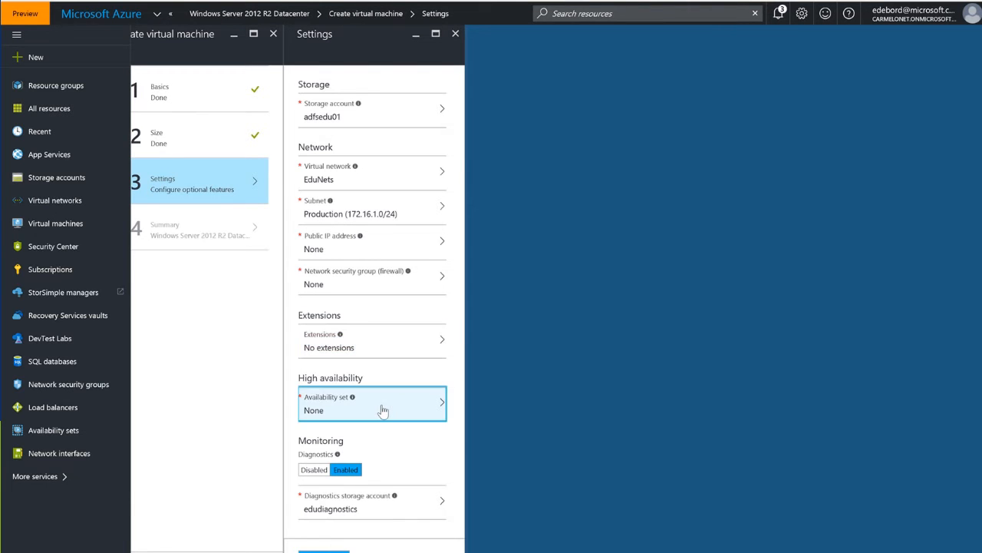
Select AVSet-ADFS as the VM's availability set.
left_click(372, 403)
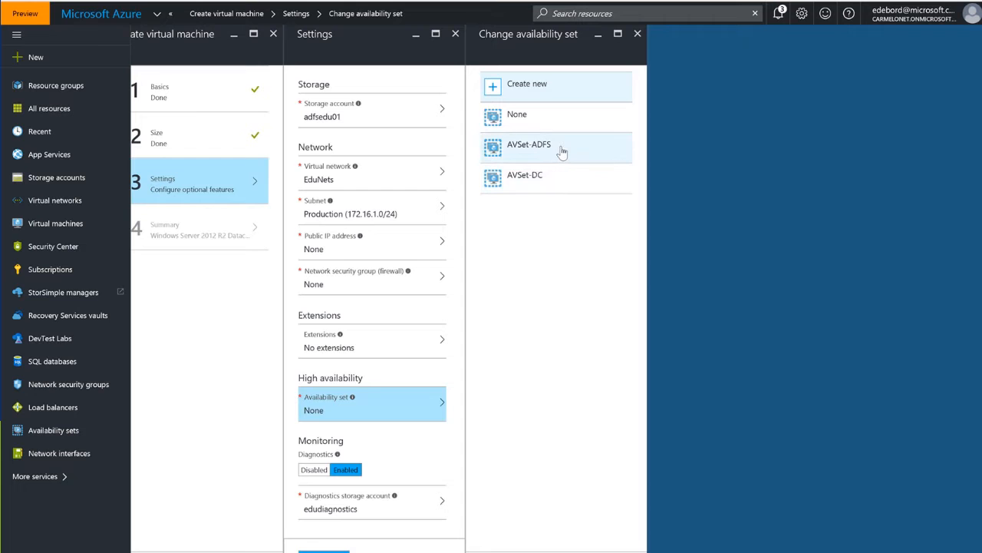
left_click(529, 145)
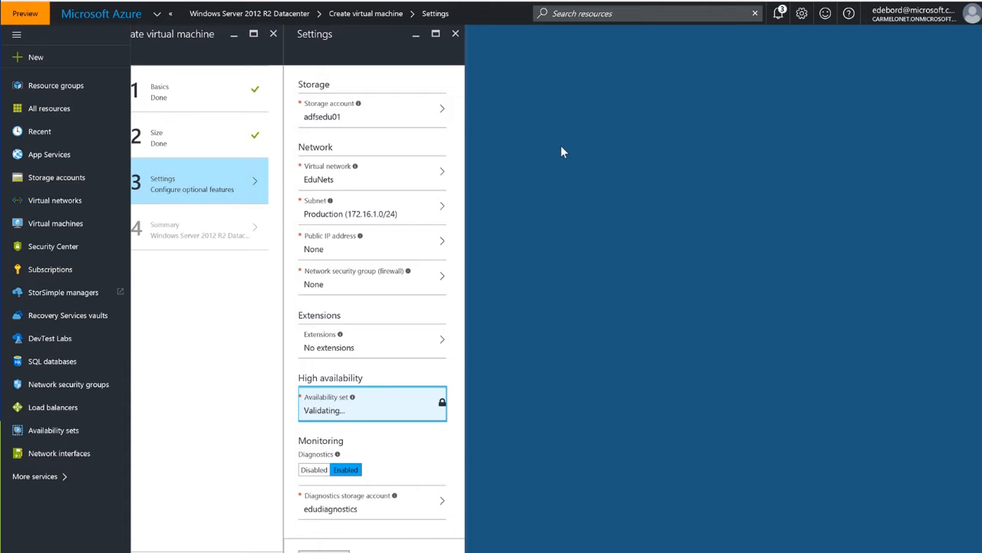
mouse_move(394, 456)
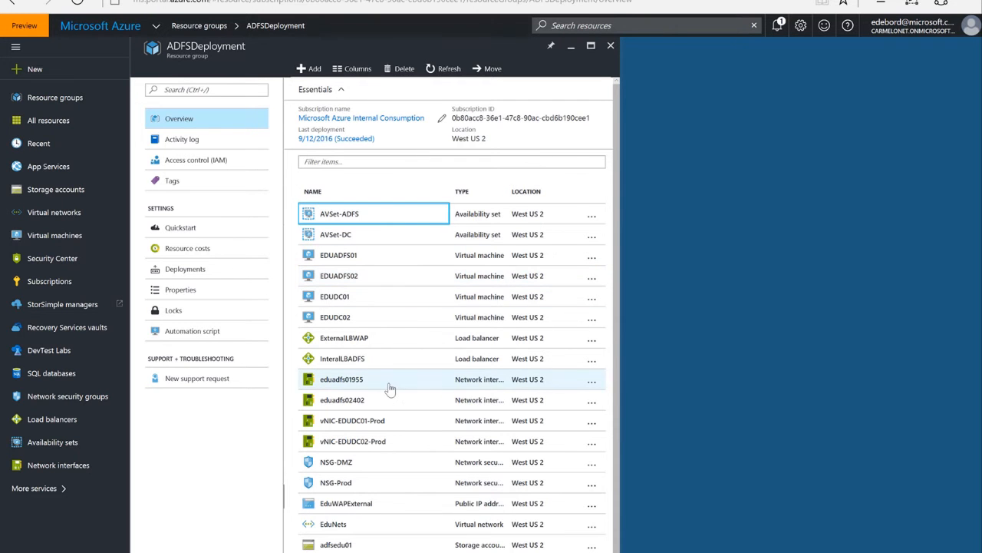
mouse_move(386, 386)
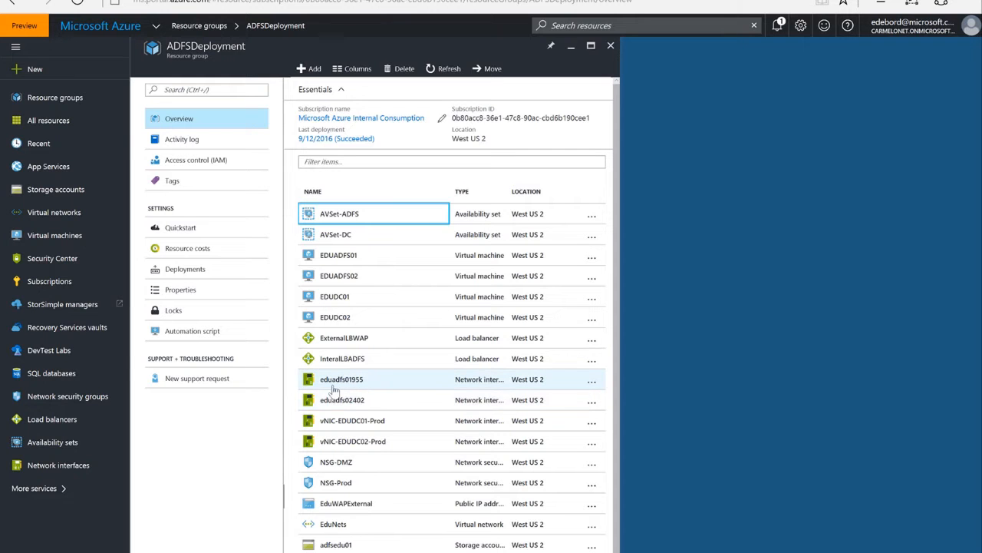
mouse_move(342, 399)
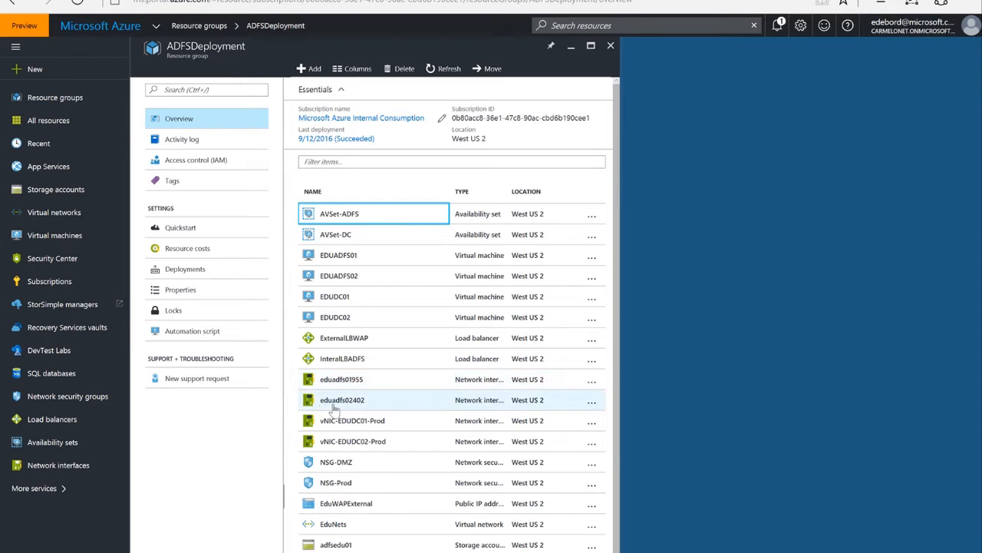
mouse_move(342, 379)
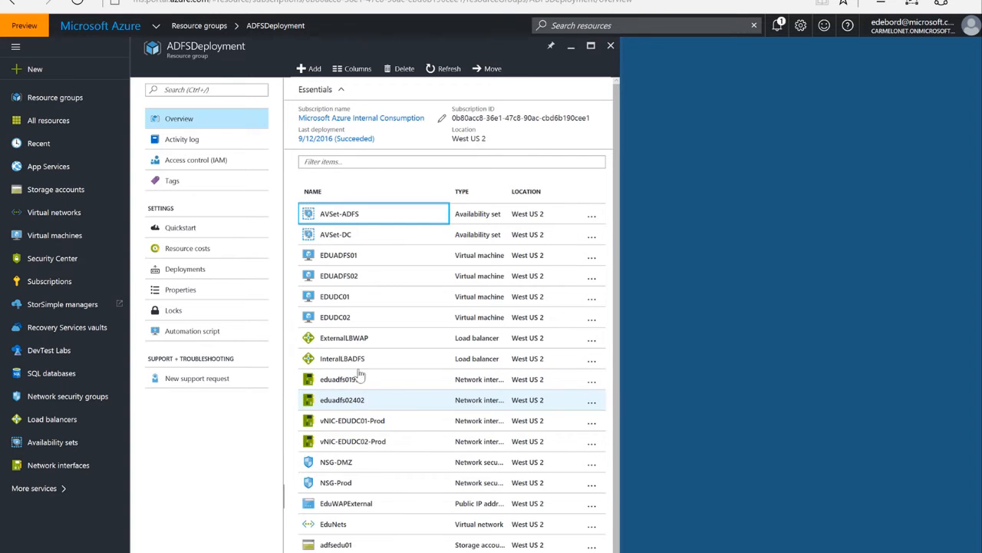
mouse_move(385, 403)
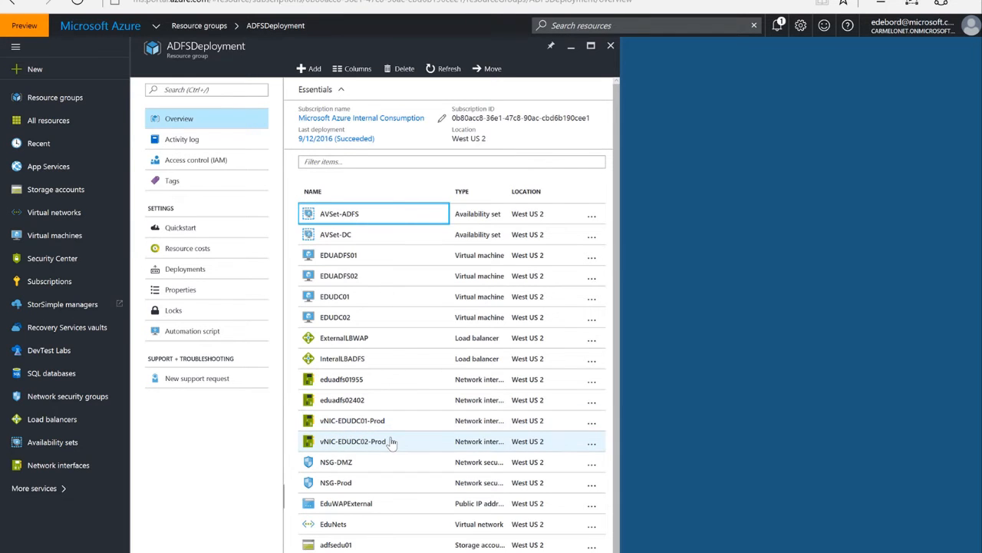
mouse_move(390, 413)
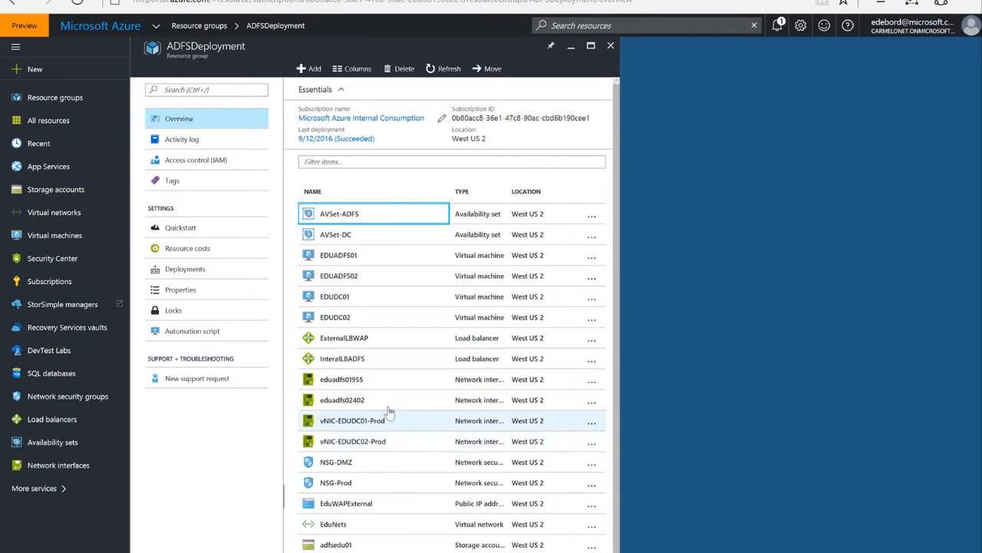
mouse_move(384, 399)
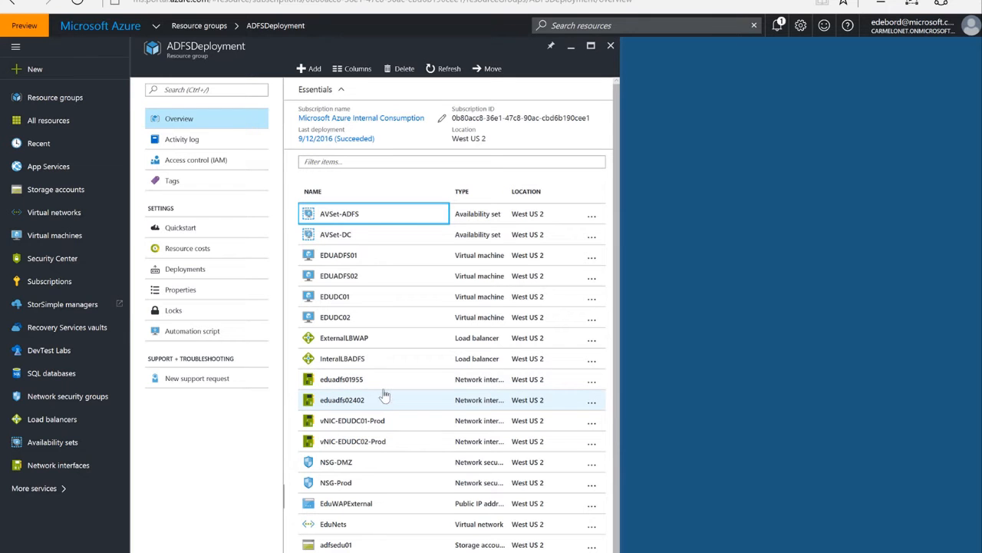
mouse_move(388, 399)
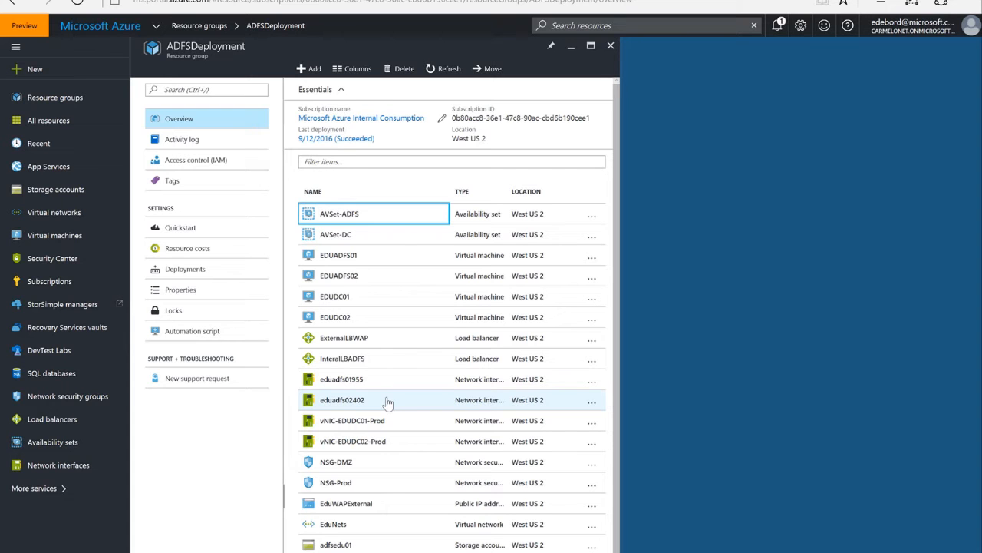
mouse_move(353, 230)
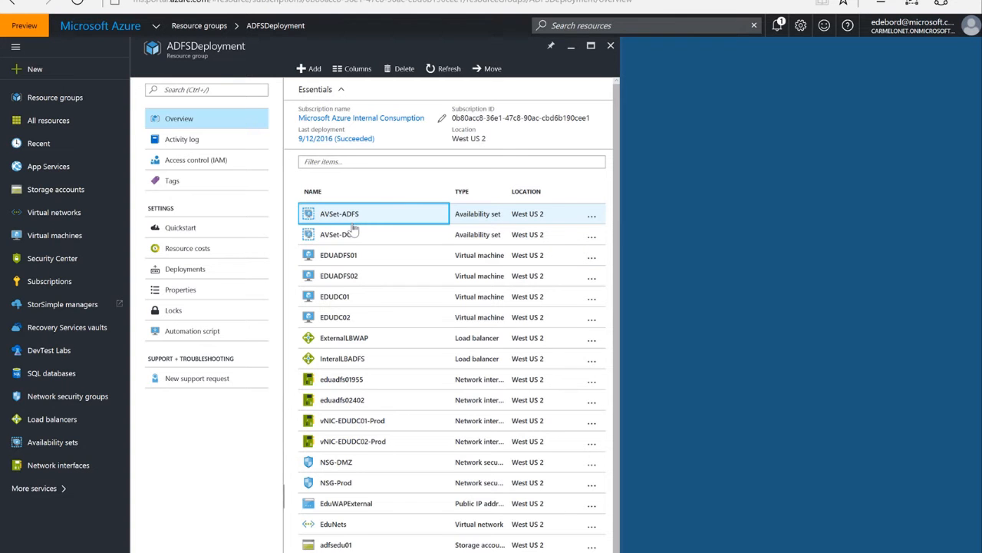
View AVSet-ADFS's overview showing EDUADFS01 and EDUADFS02 running.
left_click(340, 213)
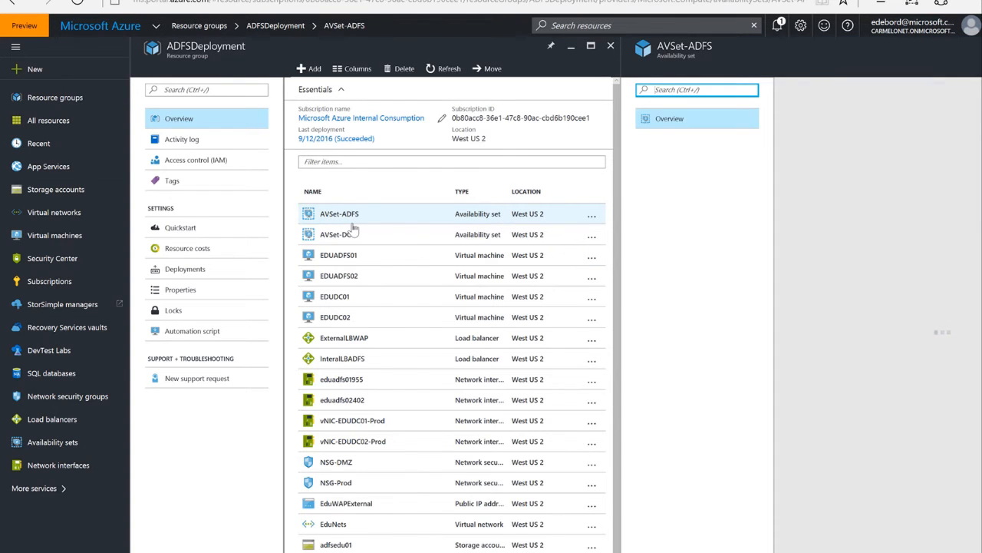
left_click(339, 214)
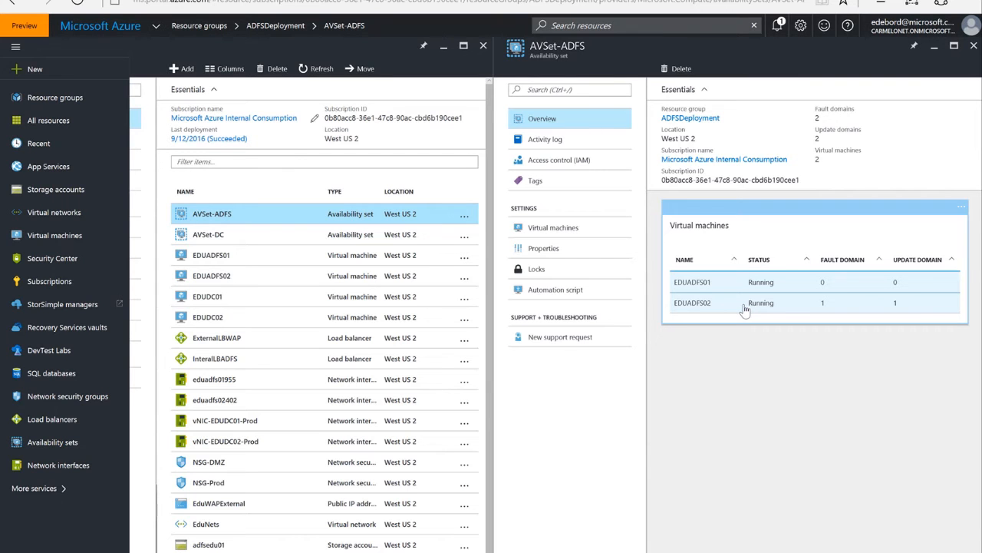
mouse_move(741, 312)
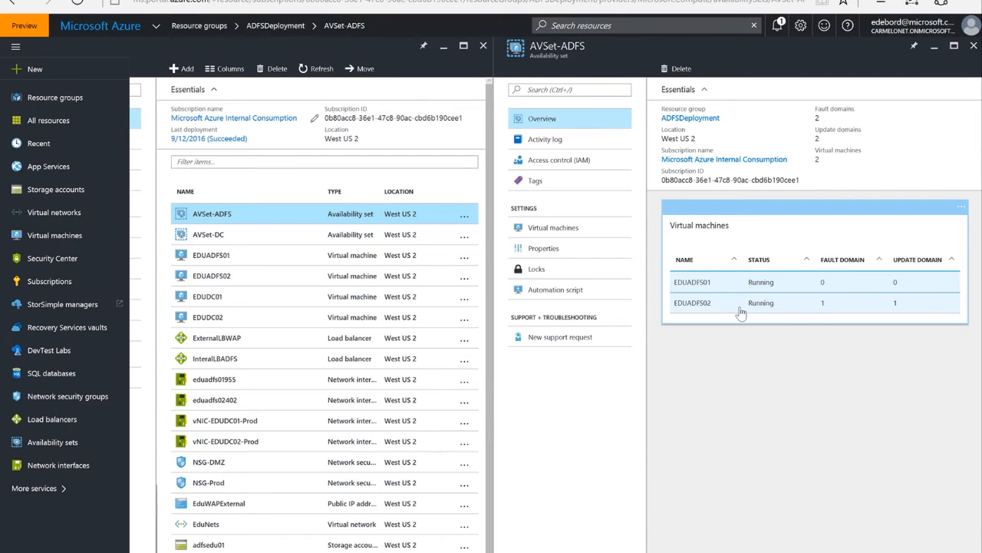
mouse_move(270, 359)
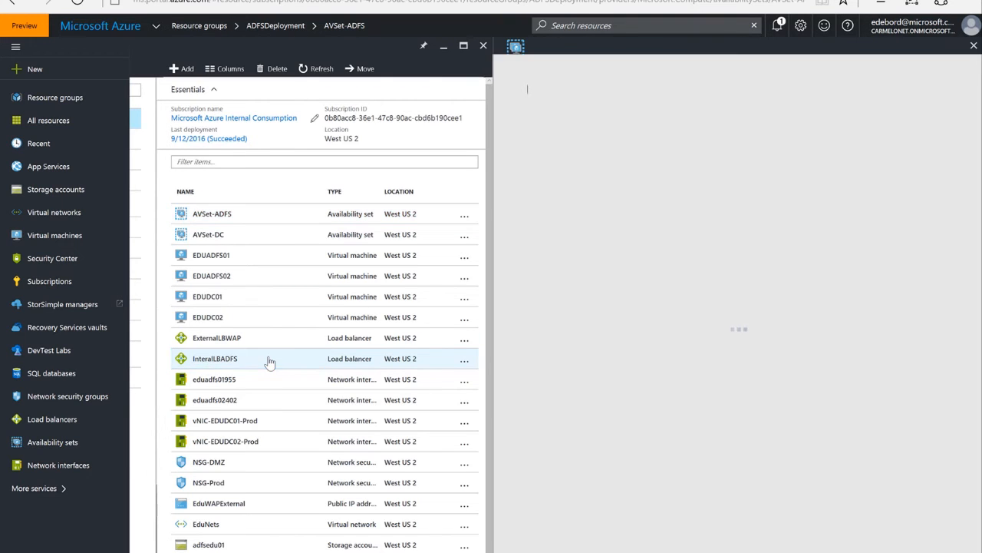
Review InteralLBADFS's health probes and frontend IP, then bring up its empty backend pools.
left_click(215, 358)
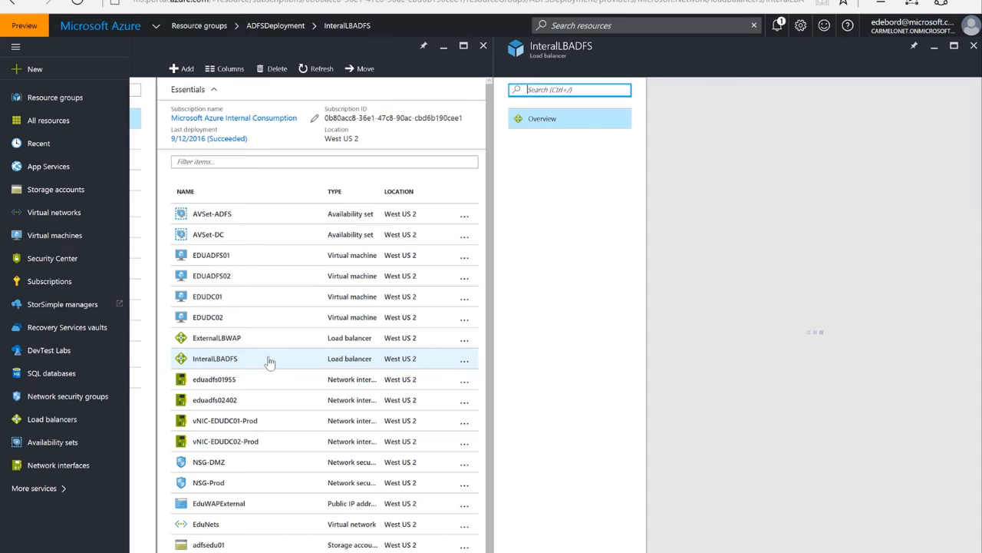
left_click(214, 358)
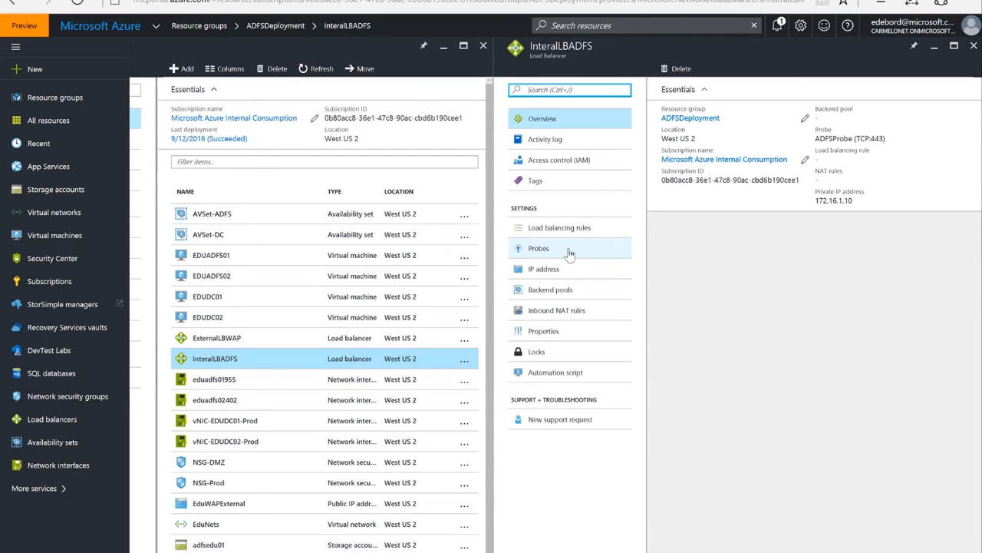
left_click(538, 248)
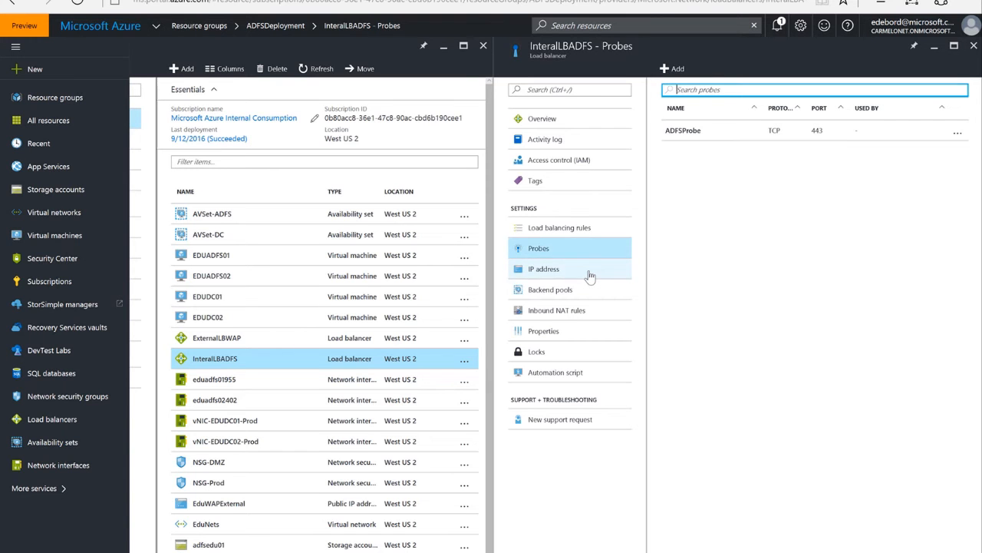
left_click(543, 269)
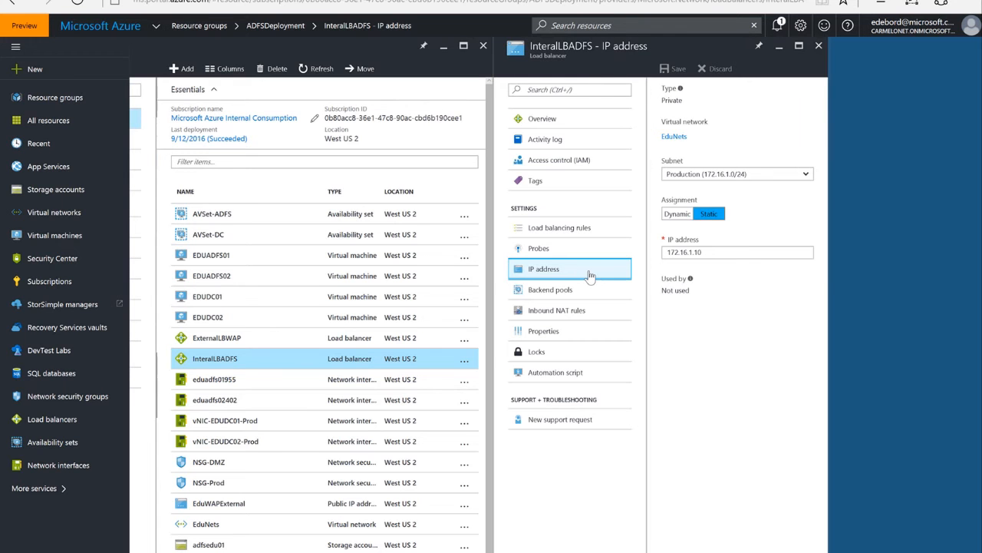
mouse_move(576, 295)
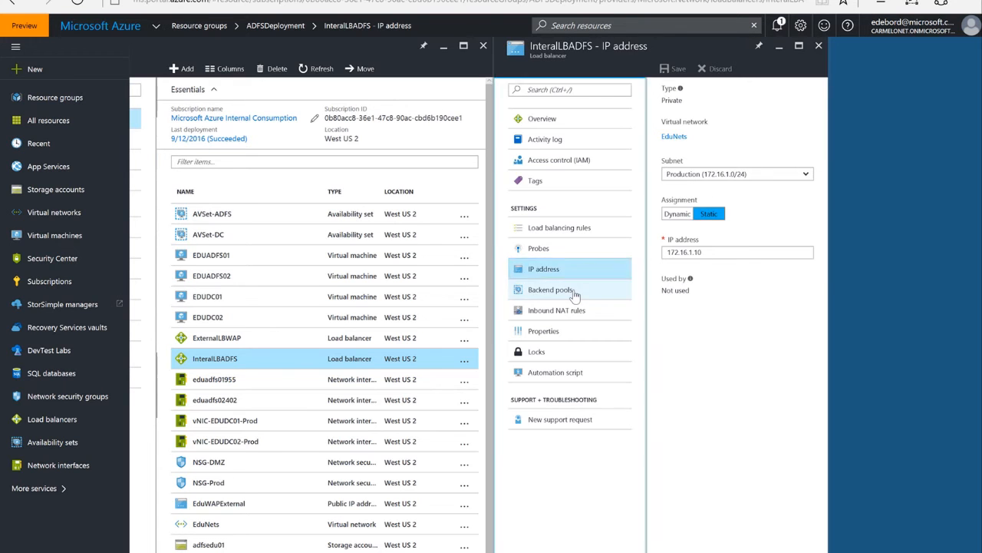
left_click(551, 289)
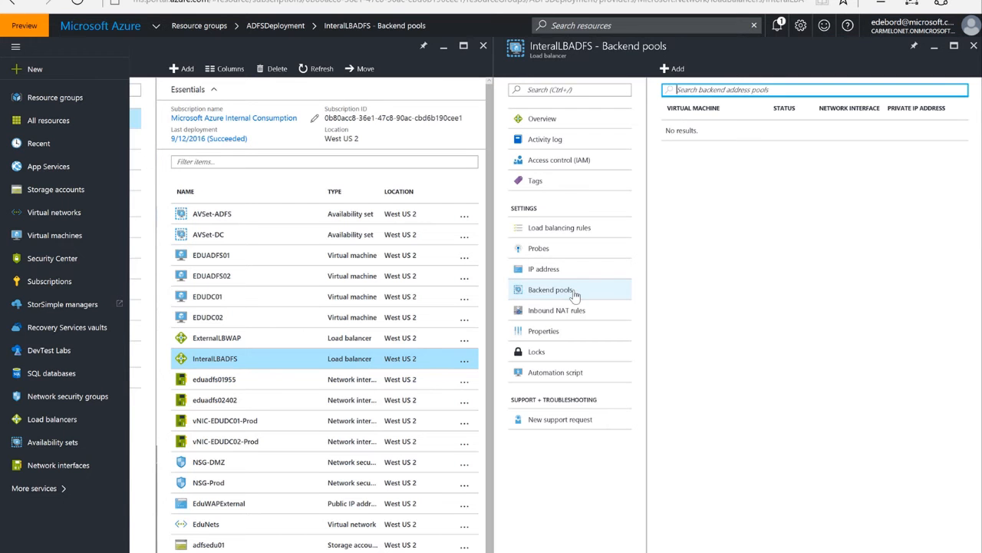
Add a new backend pool to InteralLBADFS named ADFSPool.
left_click(550, 289)
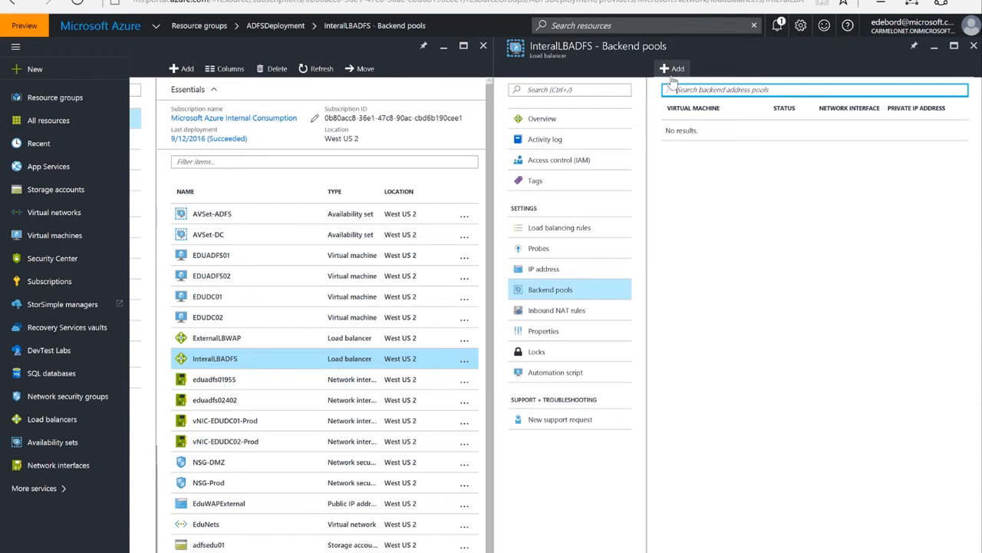
left_click(672, 69)
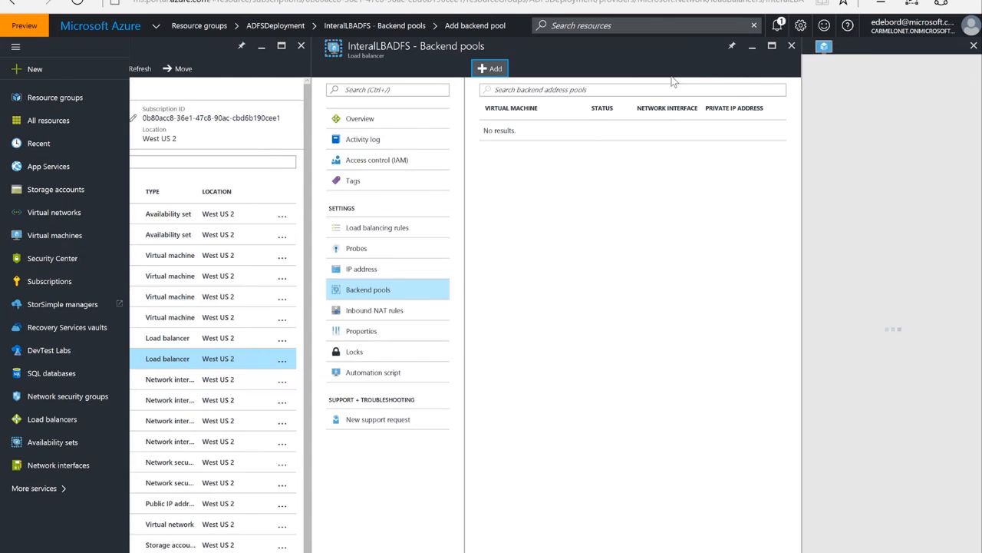
left_click(489, 69)
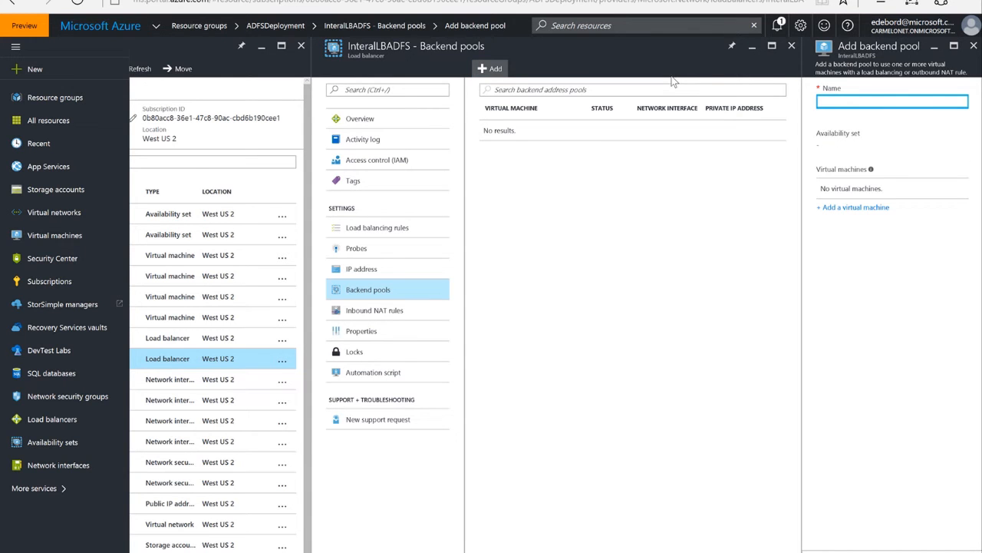
type("D")
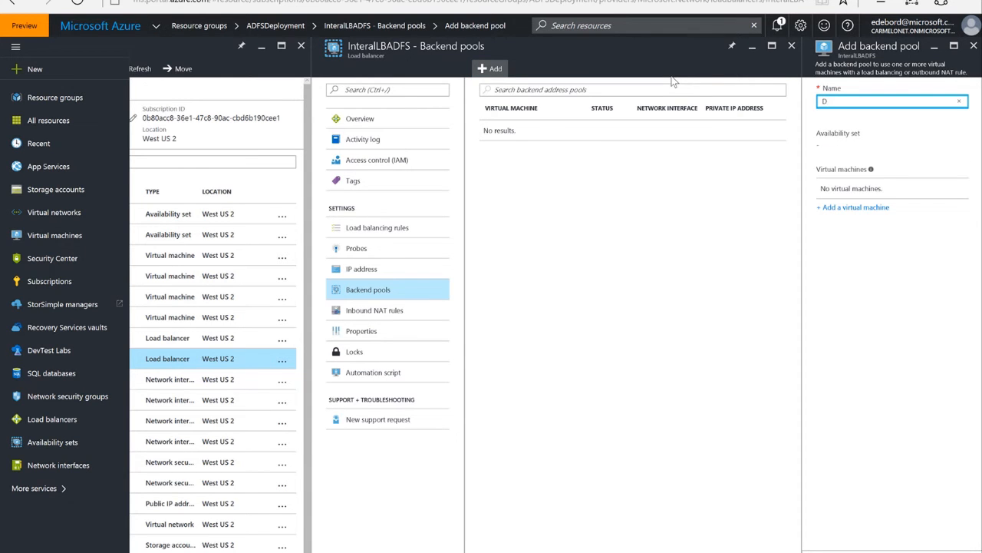
type("ADFSPool")
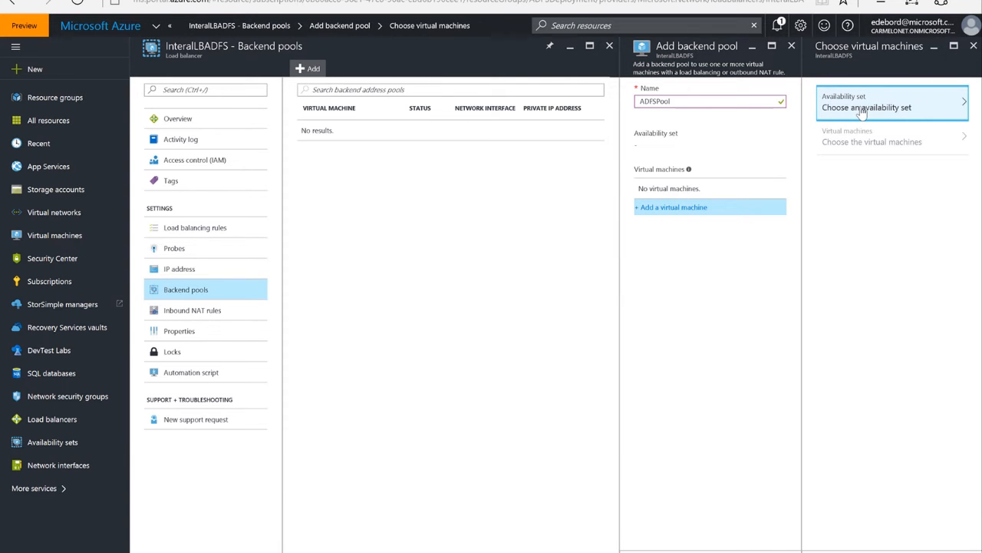
Associate ADFSPool with AVSet-ADFS and include EDUADFS01 and EDUADFS02.
left_click(865, 107)
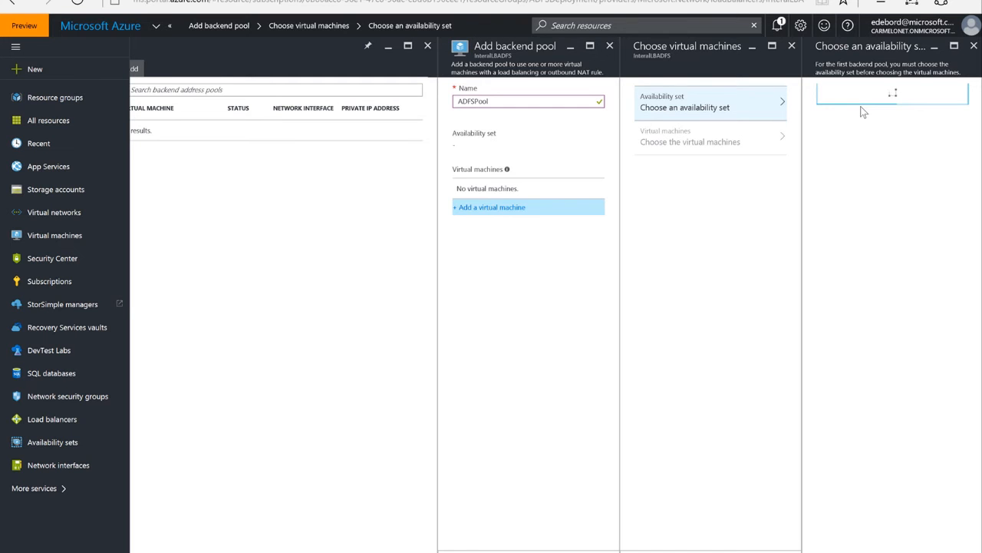
left_click(891, 93)
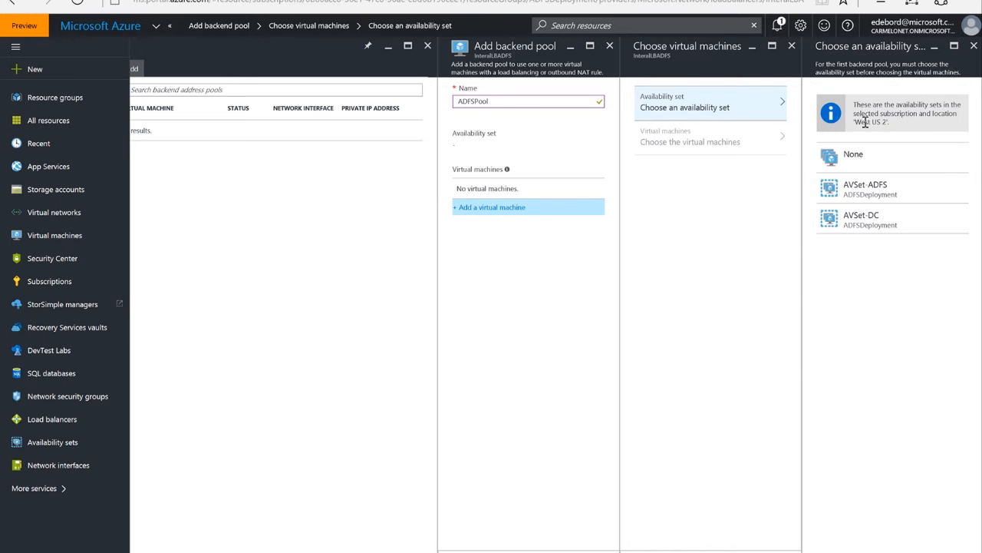
mouse_move(919, 201)
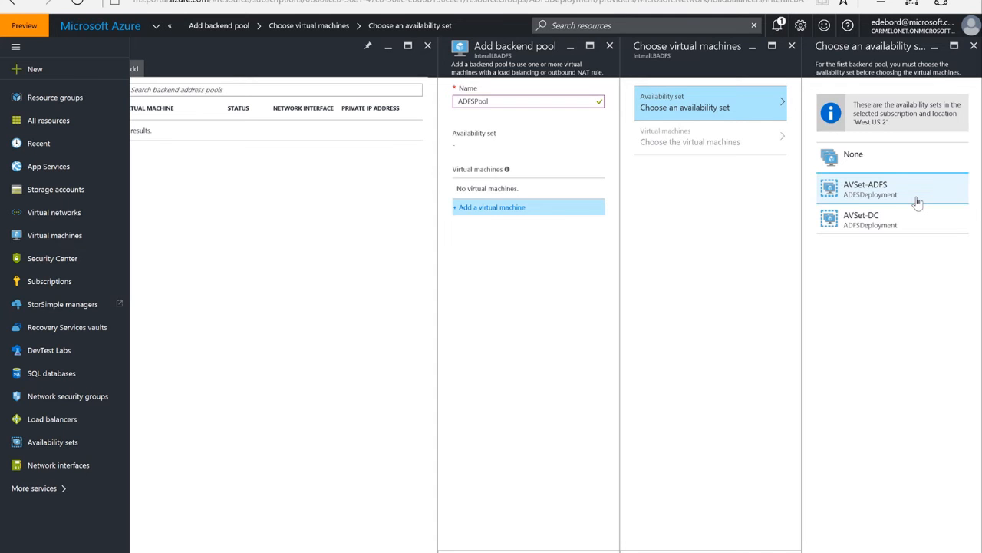
left_click(890, 189)
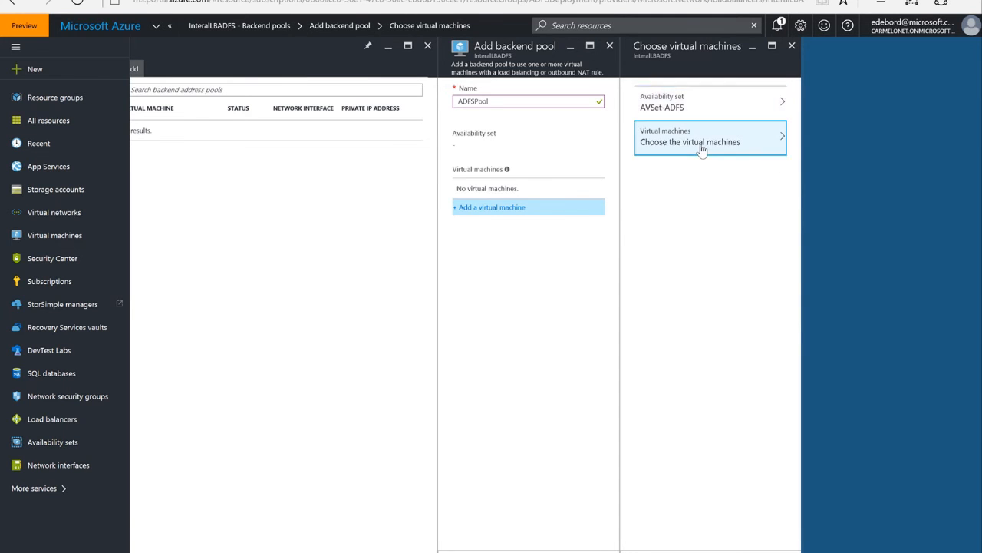
left_click(690, 141)
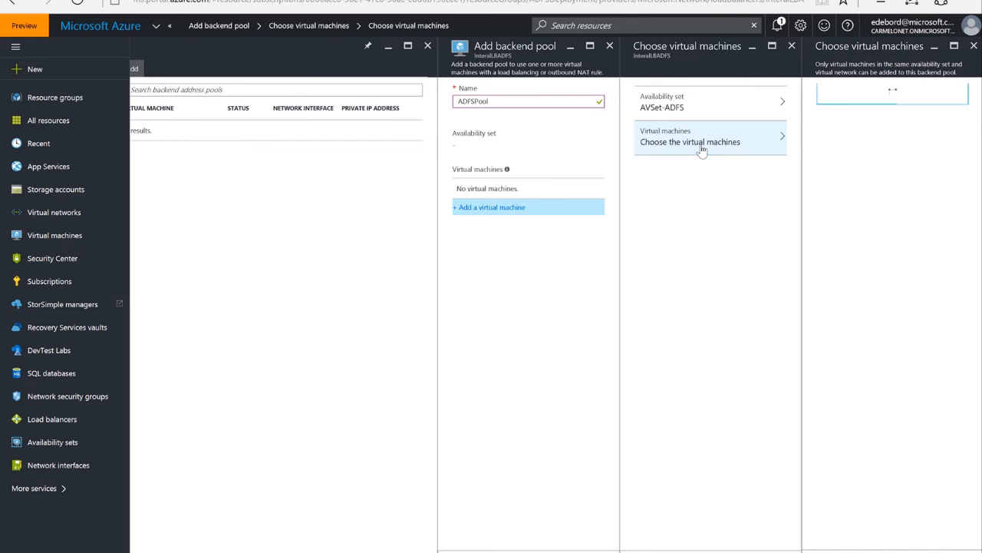
left_click(690, 142)
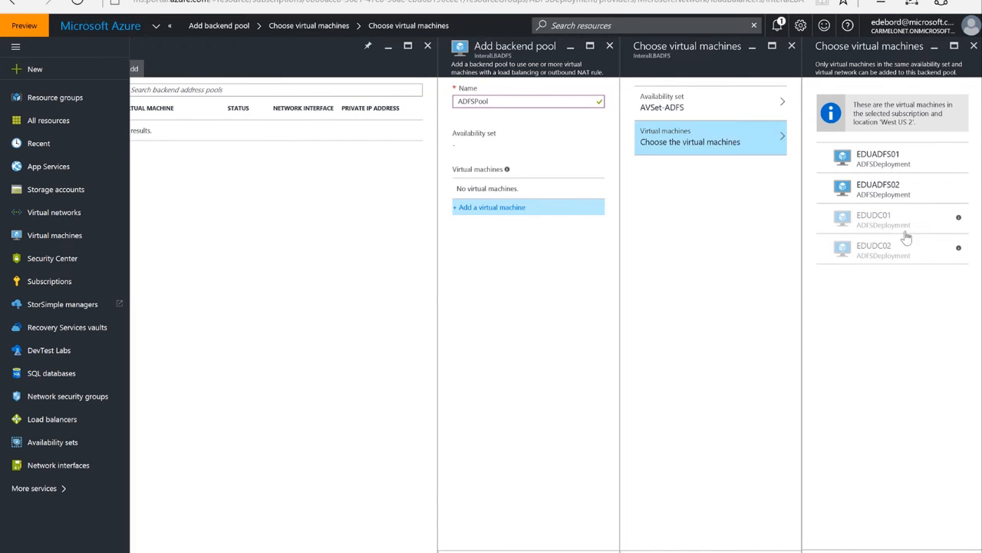
mouse_move(894, 245)
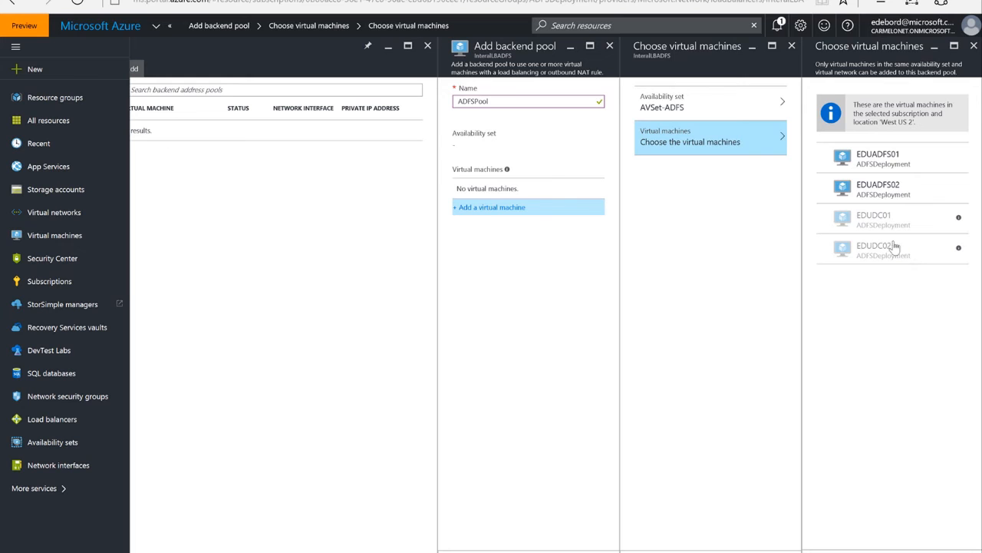
left_click(891, 189)
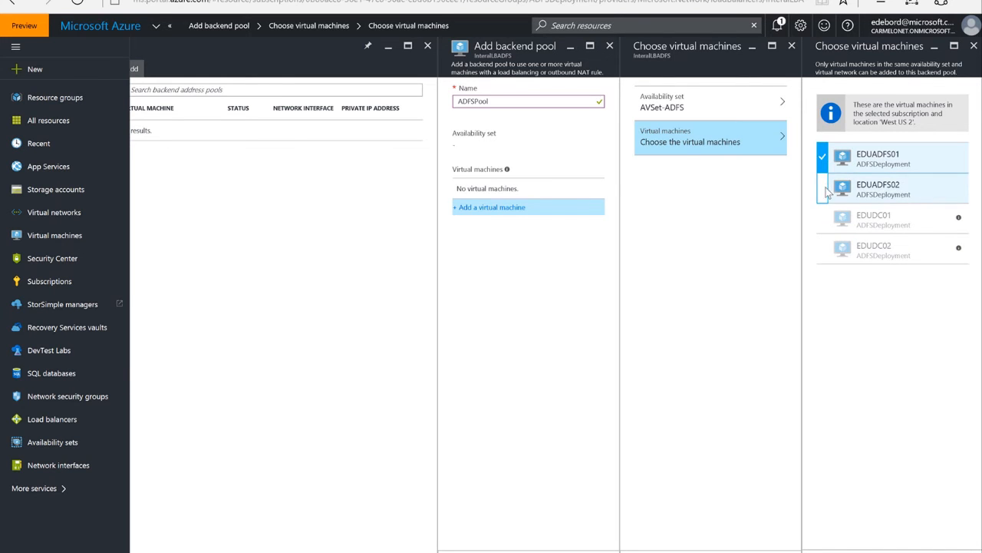
left_click(822, 189)
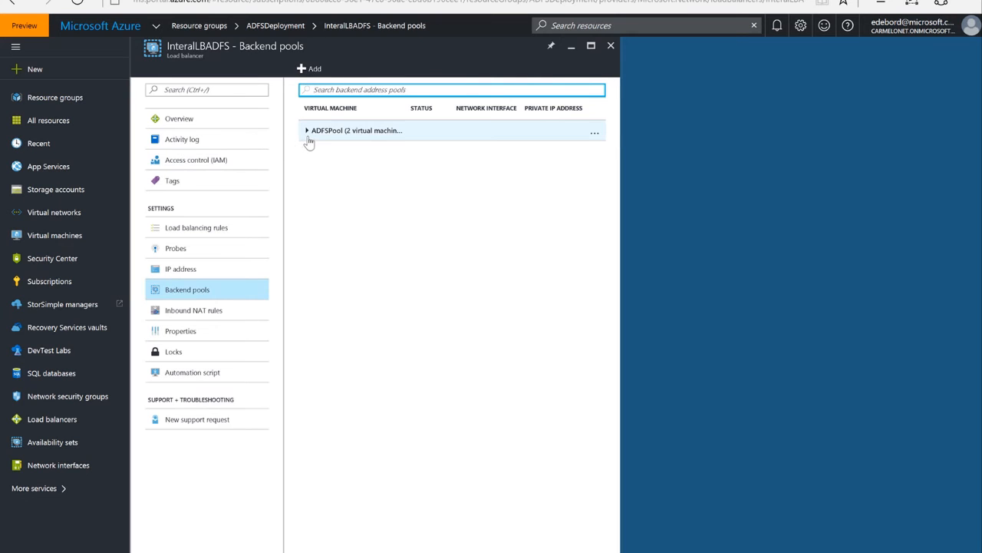
Check ADFSPool's details show both VMs, then bring up the empty load balancing rules.
left_click(353, 129)
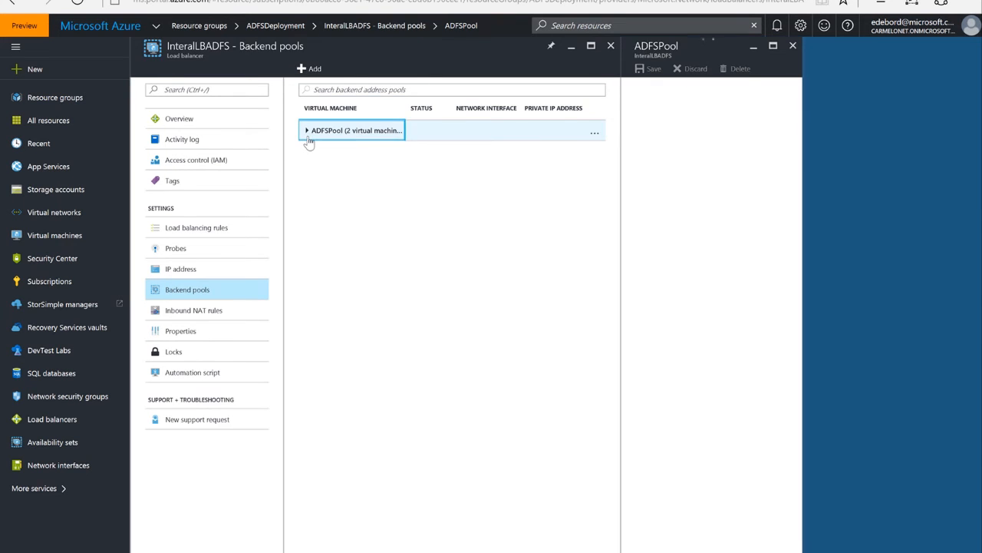
left_click(353, 130)
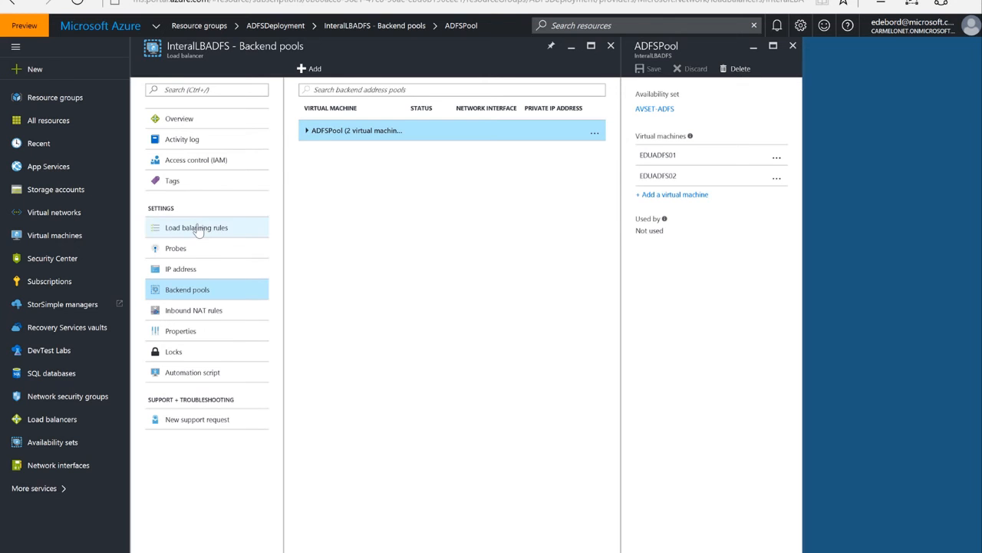
left_click(197, 227)
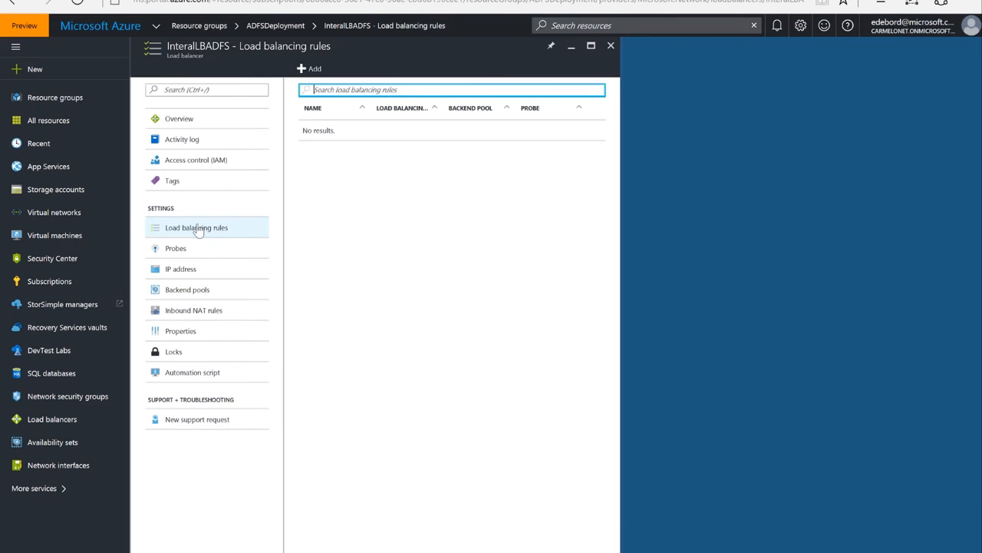
Name the new rule ADFSLBPool with Port 443 and Backend port 443 over TCP.
left_click(309, 68)
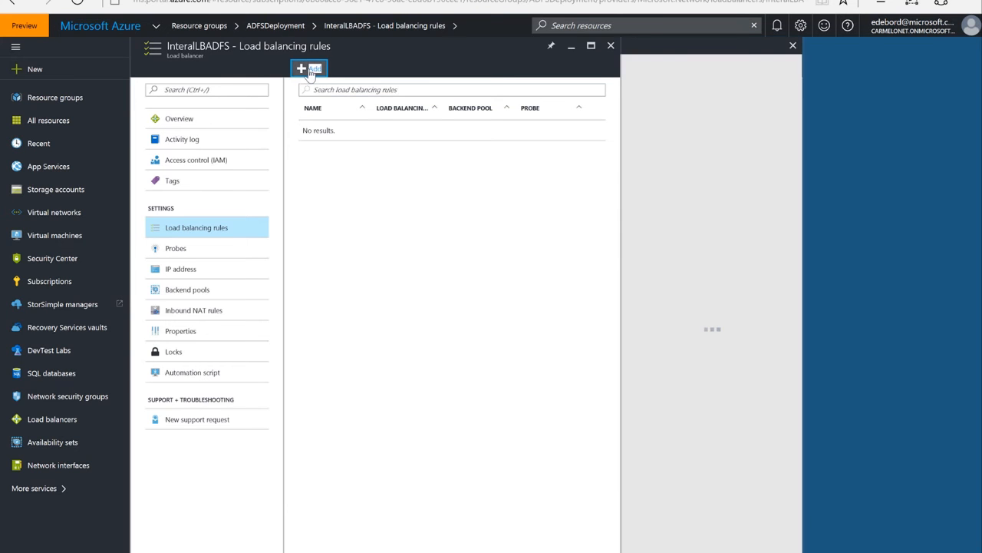
left_click(309, 69)
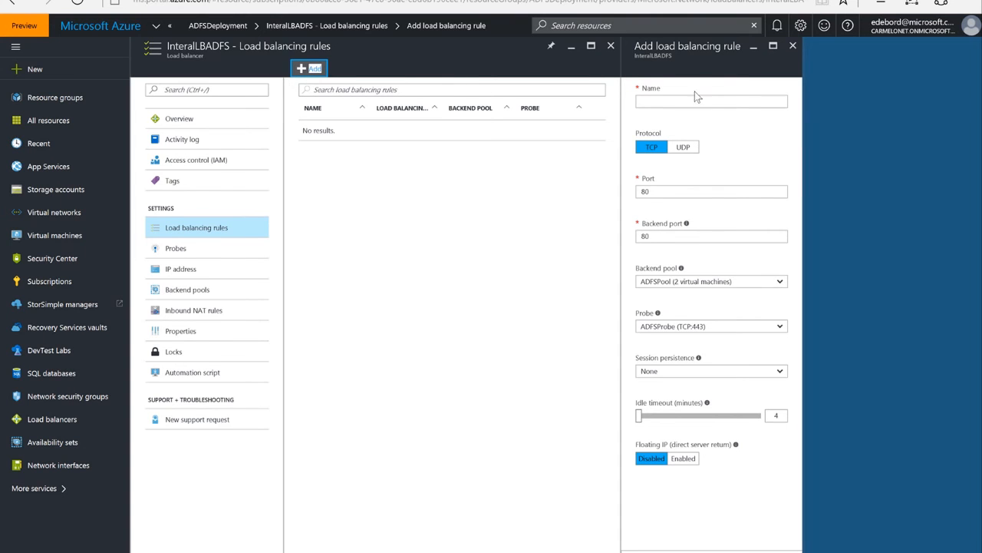
left_click(710, 101)
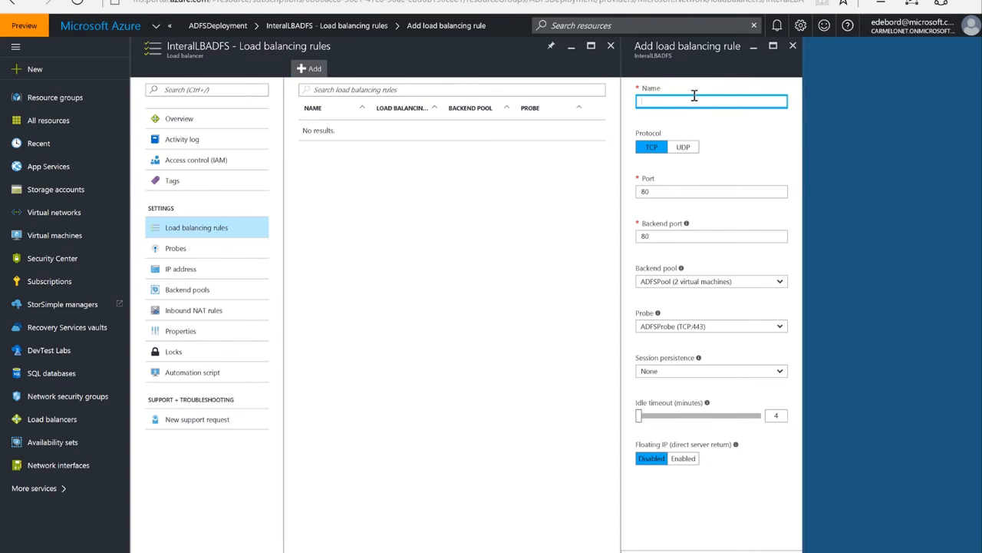
type("ADFSLBPool")
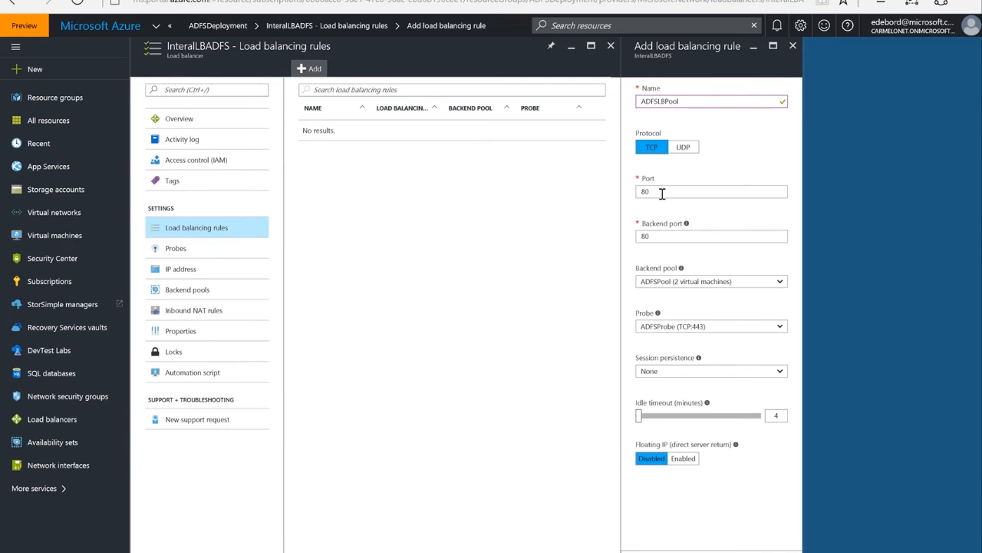
type("443")
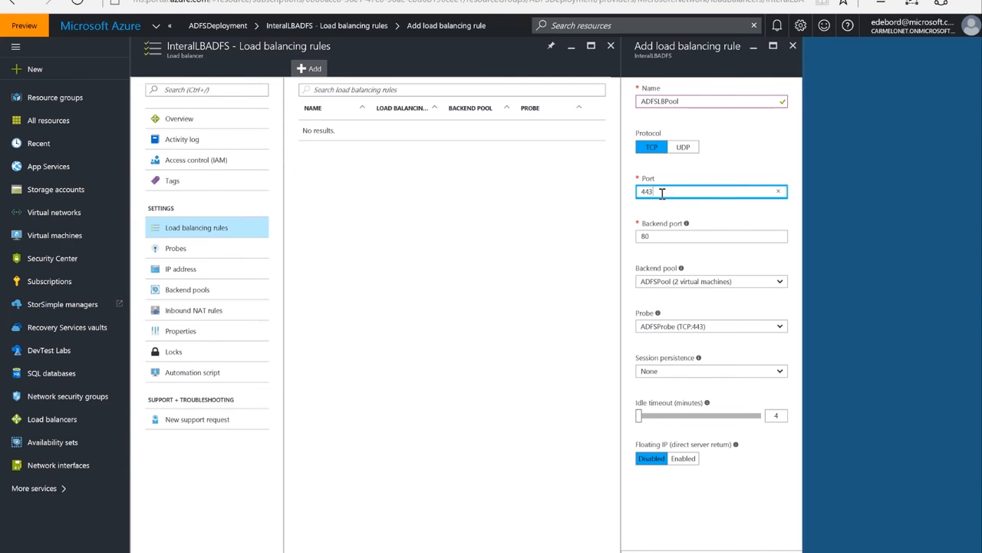
left_click(711, 235)
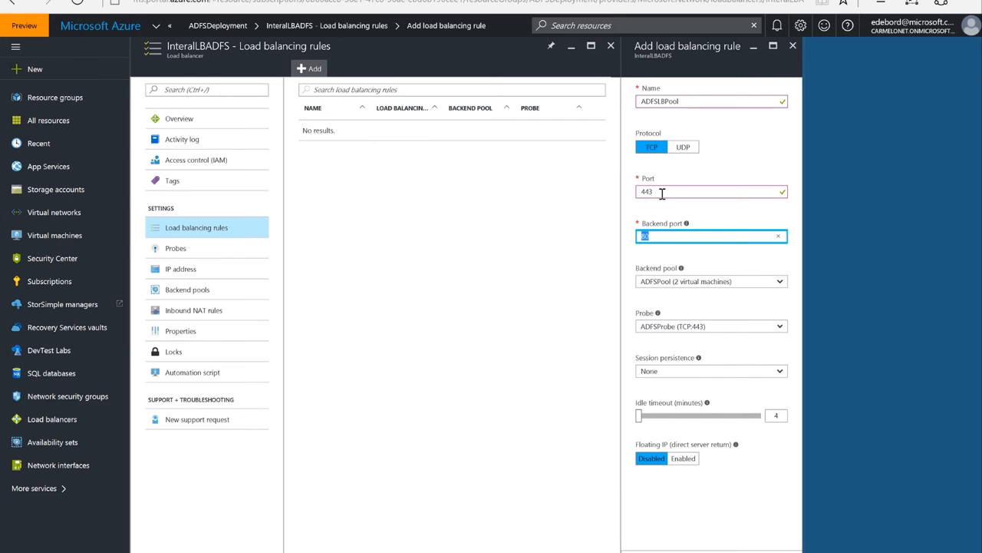
type("443")
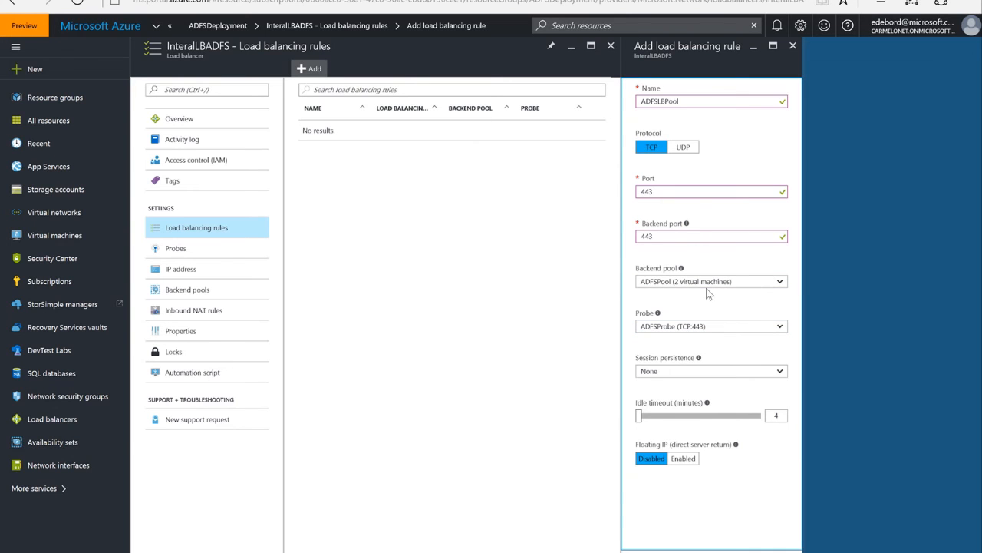
Keep ADFSPool and ADFSProbe, set Session persistence to Client IP, and create the rule.
left_click(710, 281)
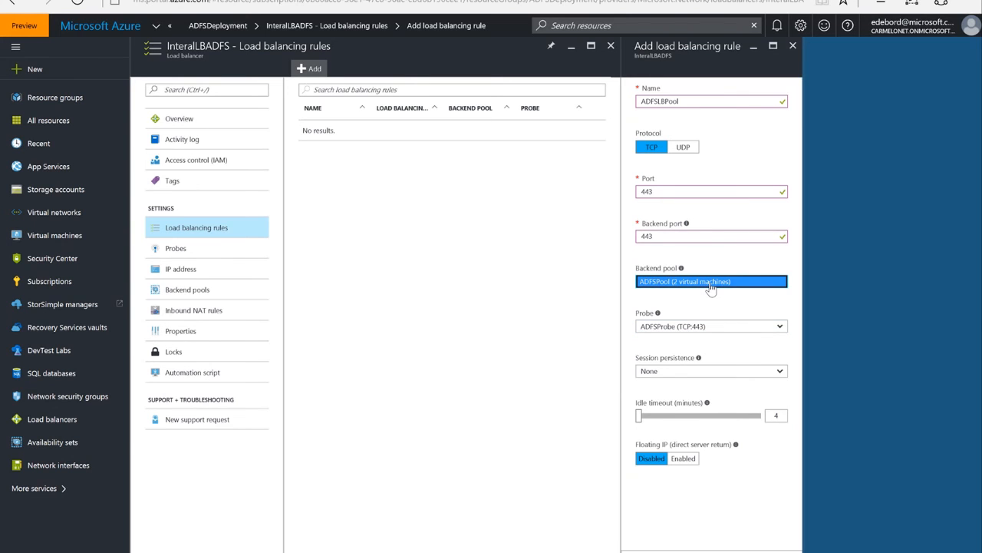
mouse_move(720, 330)
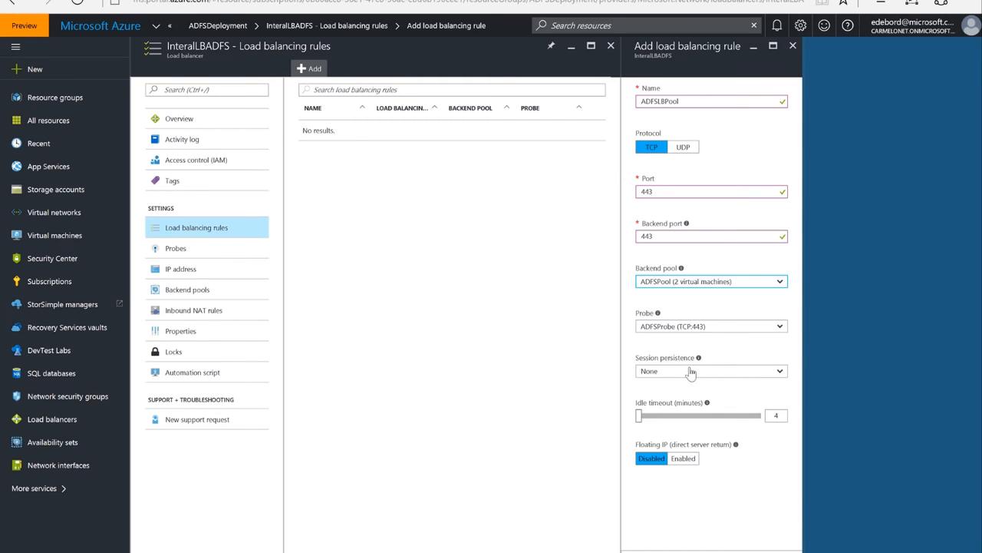
left_click(710, 370)
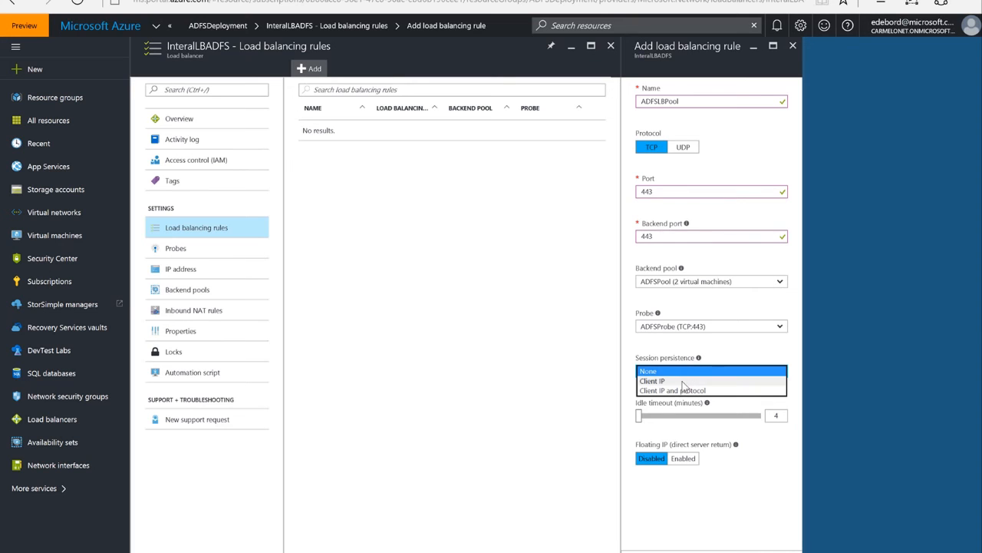
left_click(651, 381)
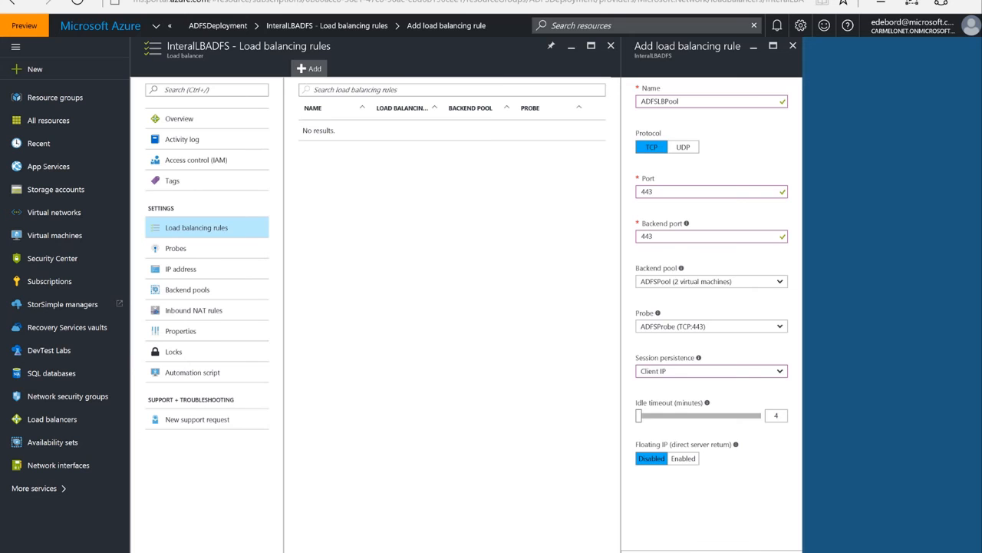
left_click(793, 44)
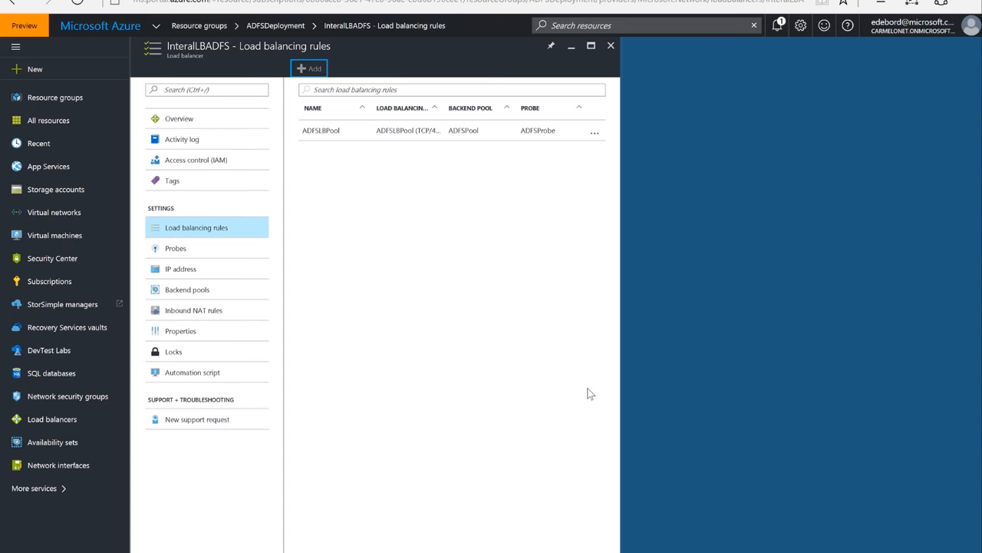
mouse_move(457, 230)
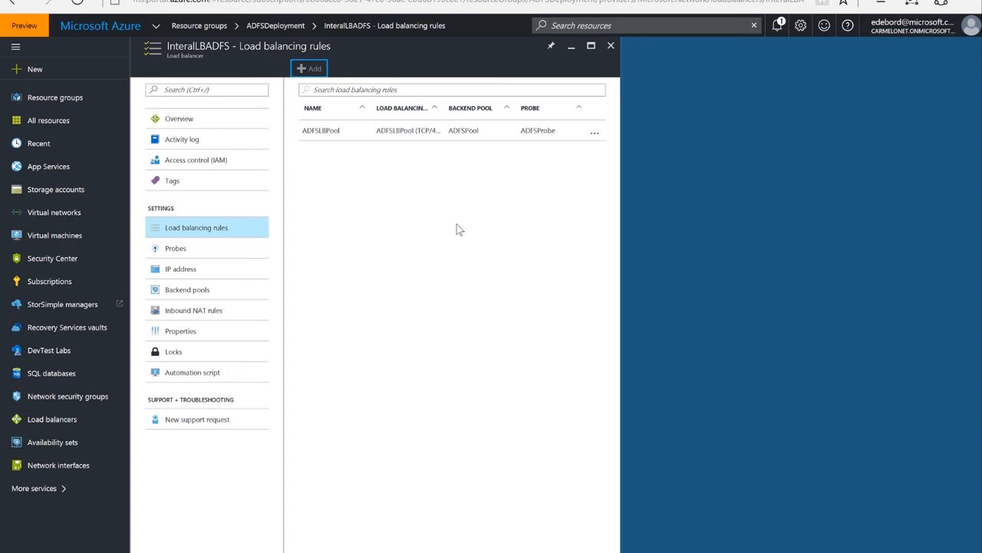